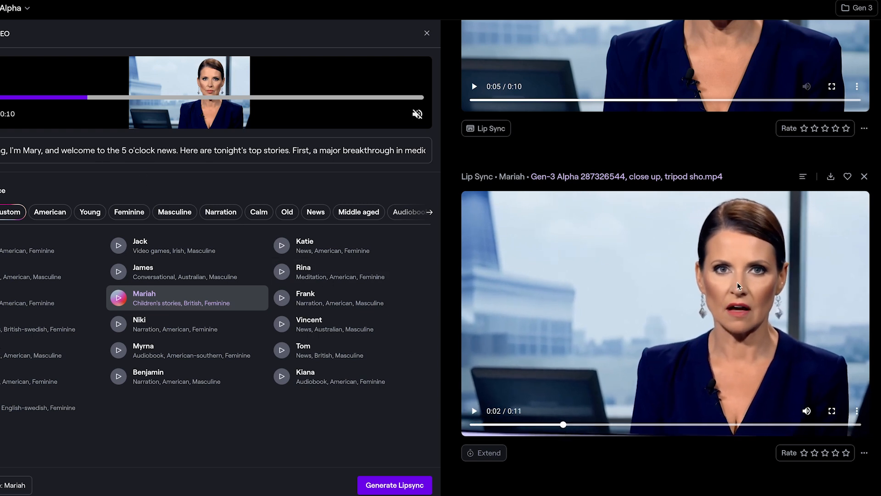
Step: Open Runway's dashboard Home from the Try Gen-3 Alpha link on runwayml.com
scroll("down", 3)
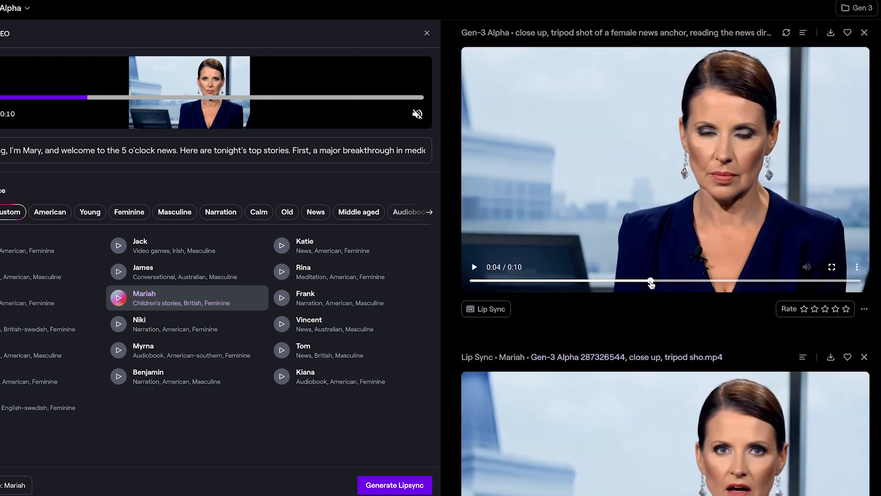
left_click_drag(651, 280, 703, 281)
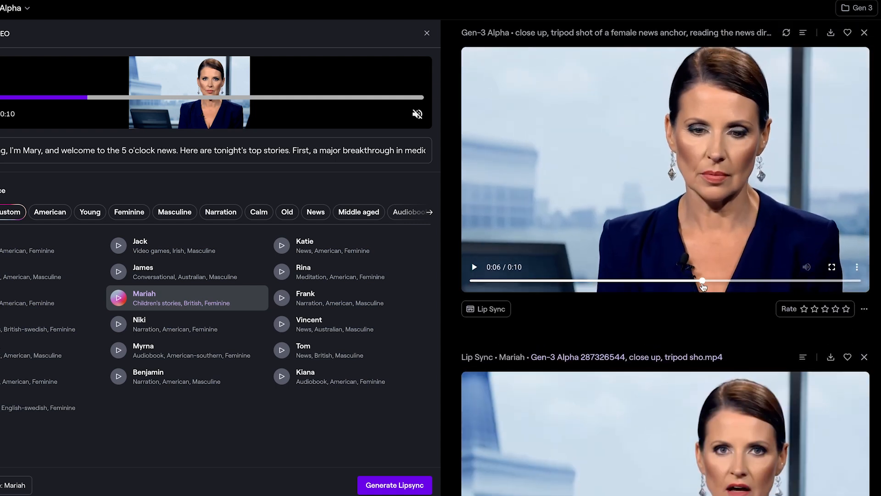
left_click(203, 20)
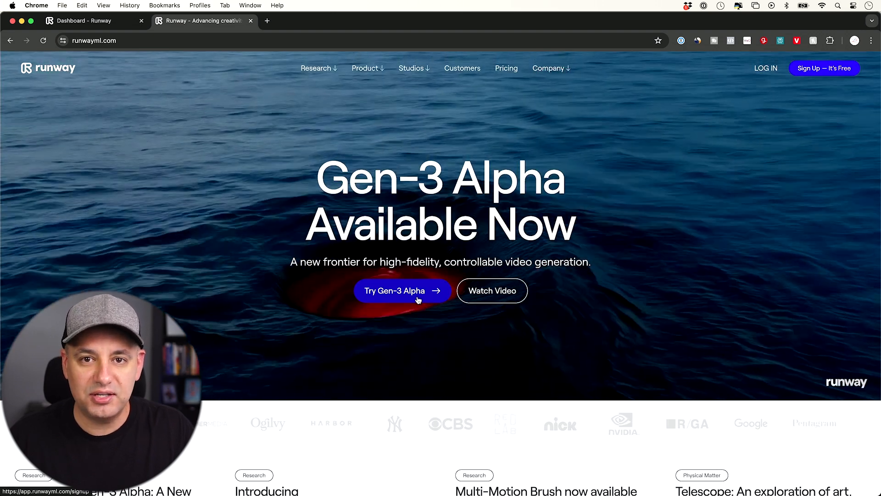
left_click(84, 21)
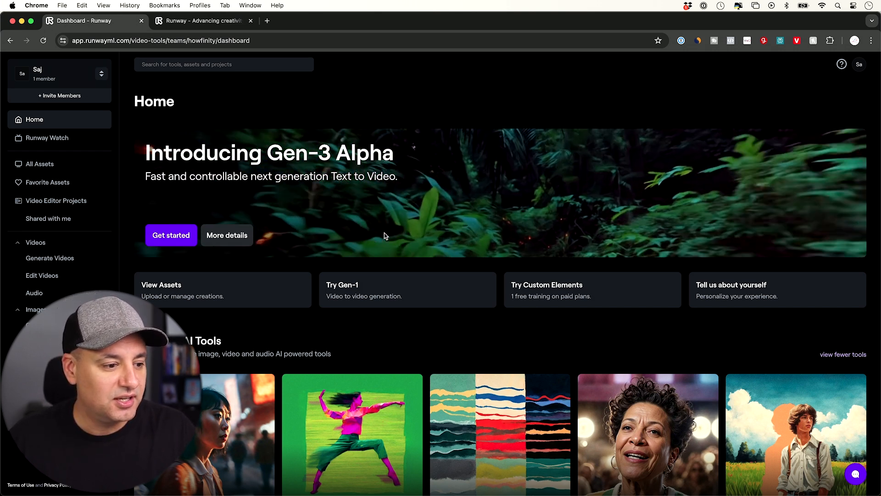
Step: Launch Gen-3 Alpha from the Get started banner and focus the empty Prompt box
left_click(171, 235)
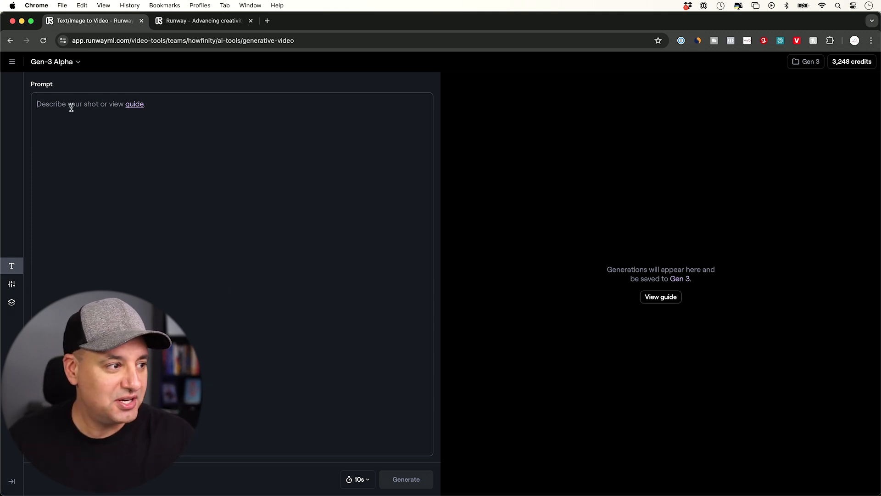
mouse_move(70, 72)
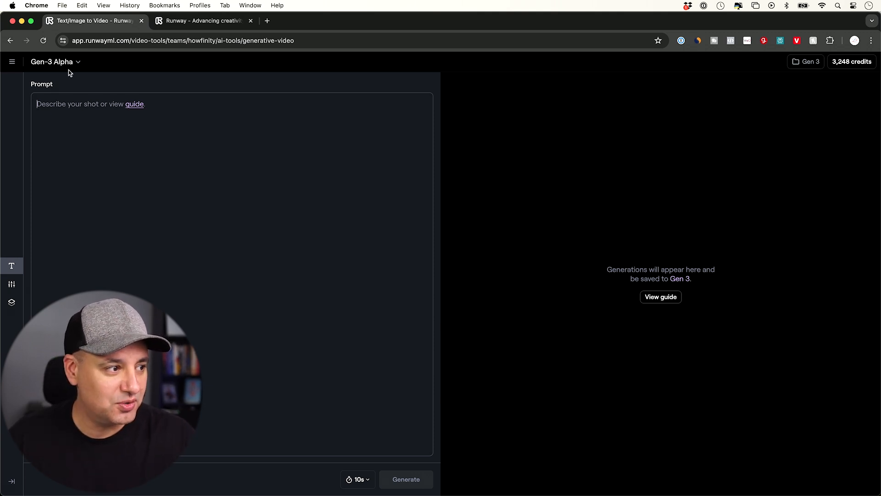
left_click(52, 61)
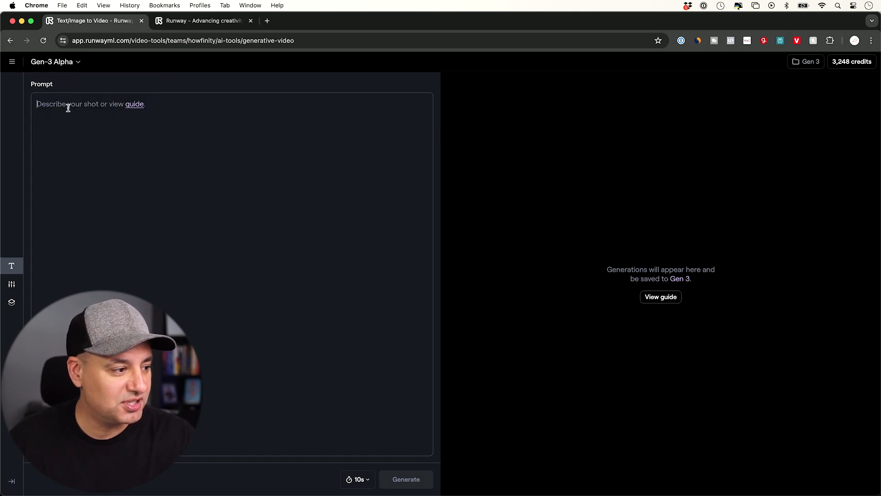
mouse_move(11, 266)
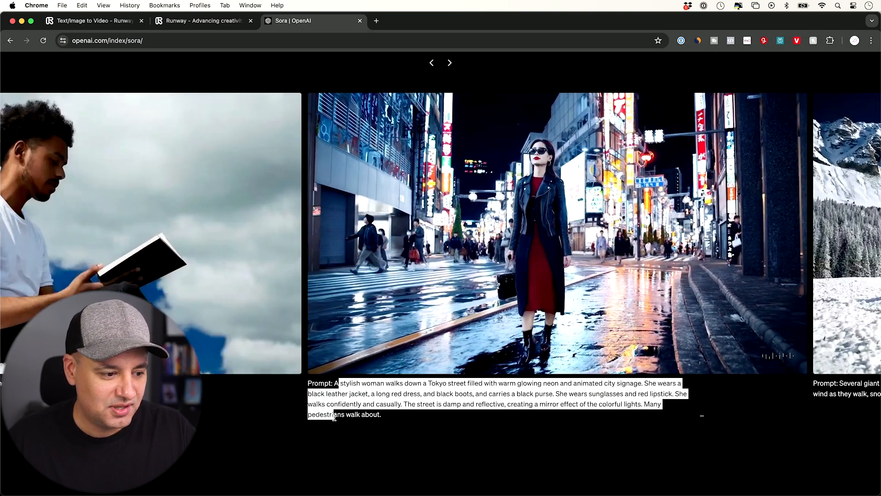
Step: Copy Sora's stylish Tokyo street woman prompt into the Gen-3 Alpha Prompt box
left_click(92, 21)
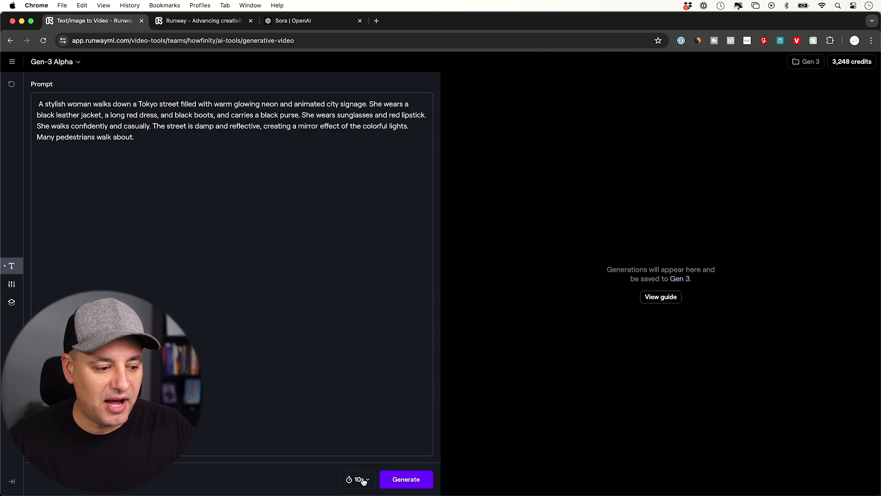
left_click(358, 478)
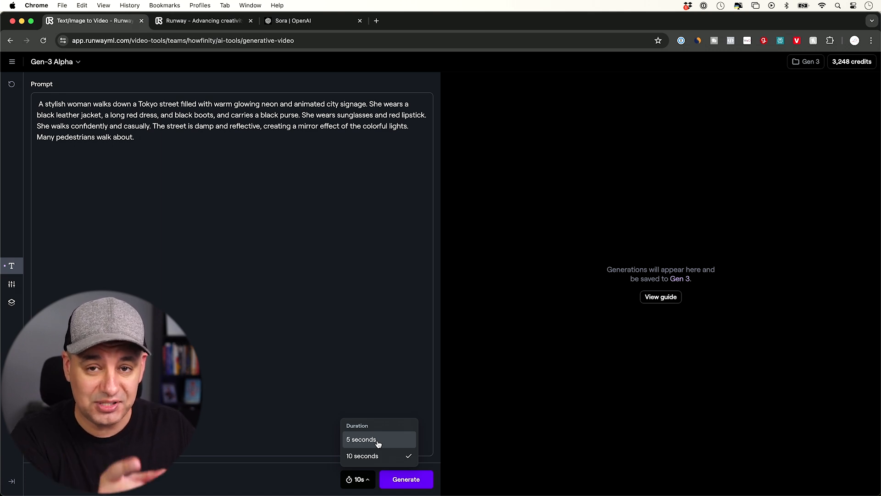
mouse_move(646, 364)
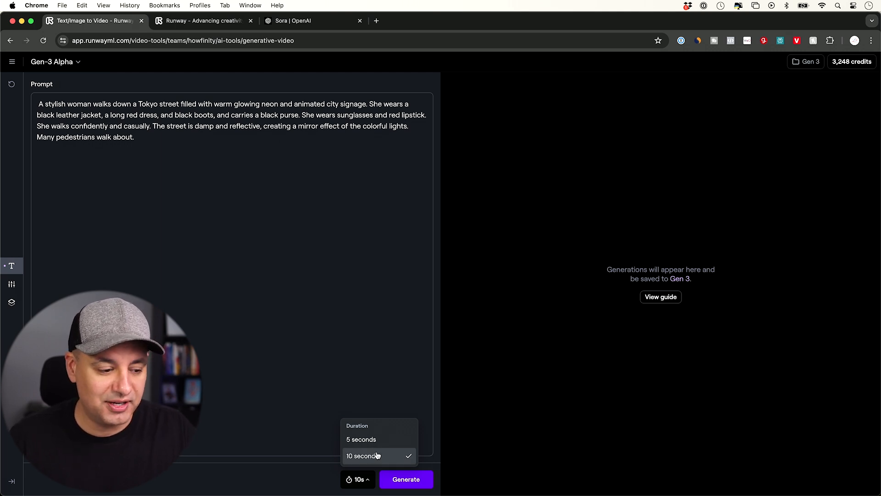
left_click(364, 455)
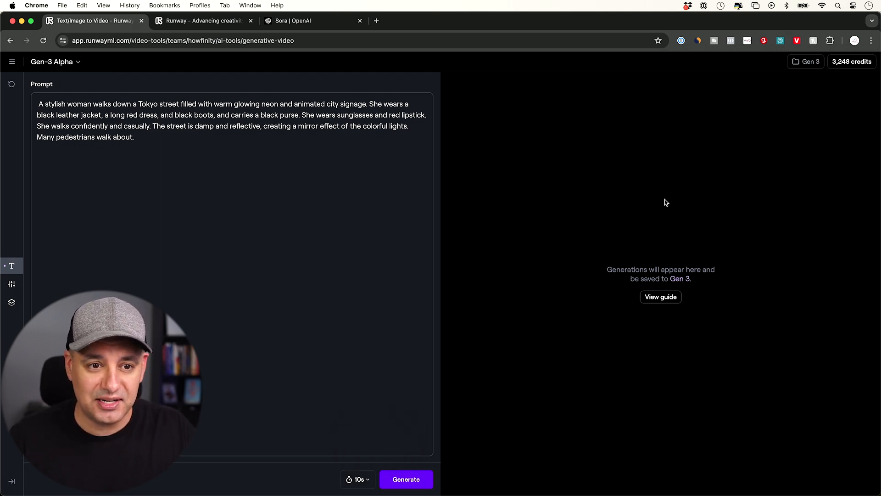
left_click(851, 61)
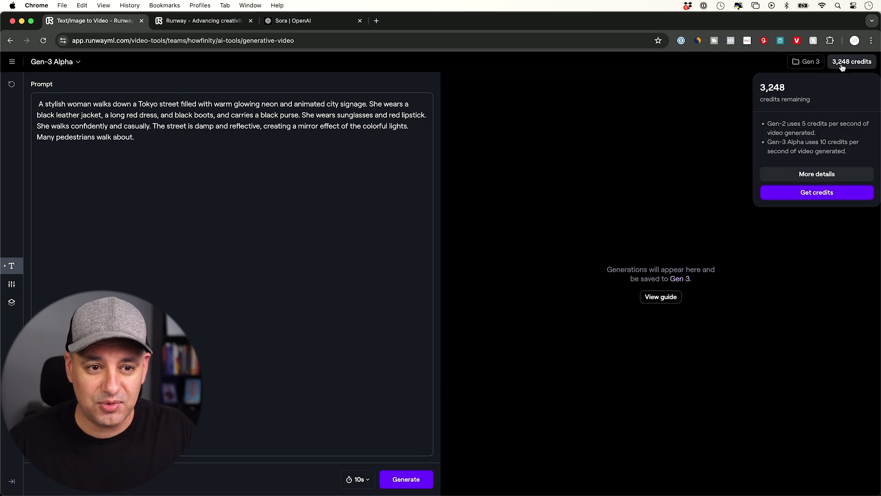
mouse_move(792, 145)
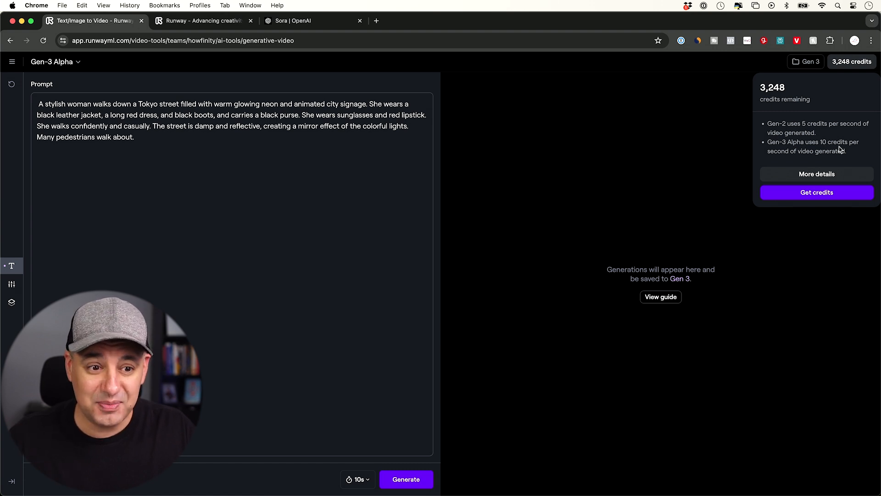
mouse_move(771, 82)
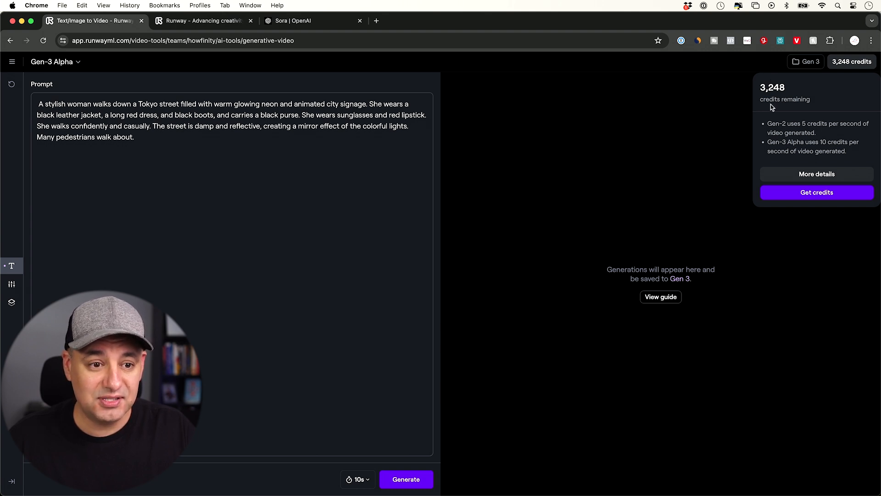
mouse_move(604, 268)
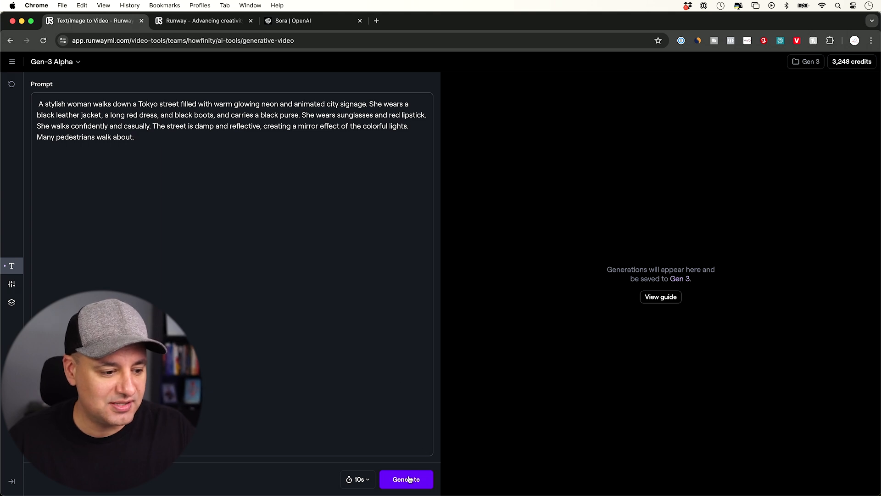
left_click(406, 479)
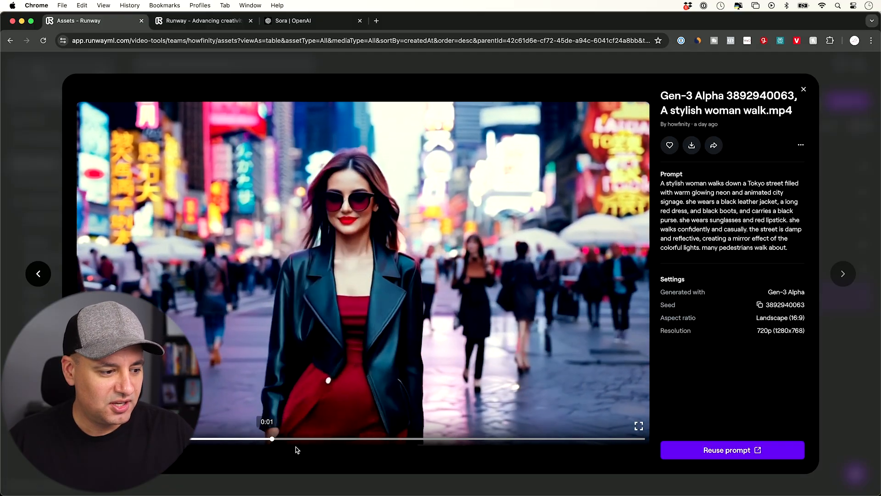
Step: Skip through the Tokyo street clip's timeline, then close the asset viewer
left_click(480, 438)
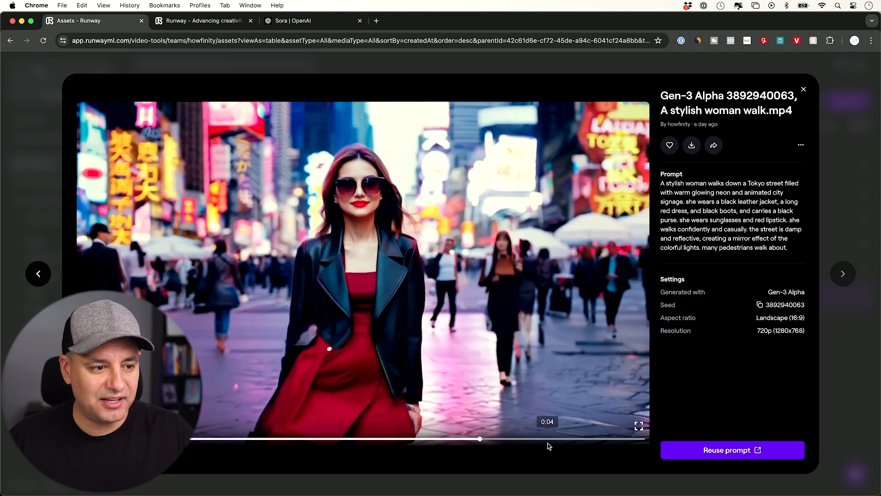
left_click(843, 273)
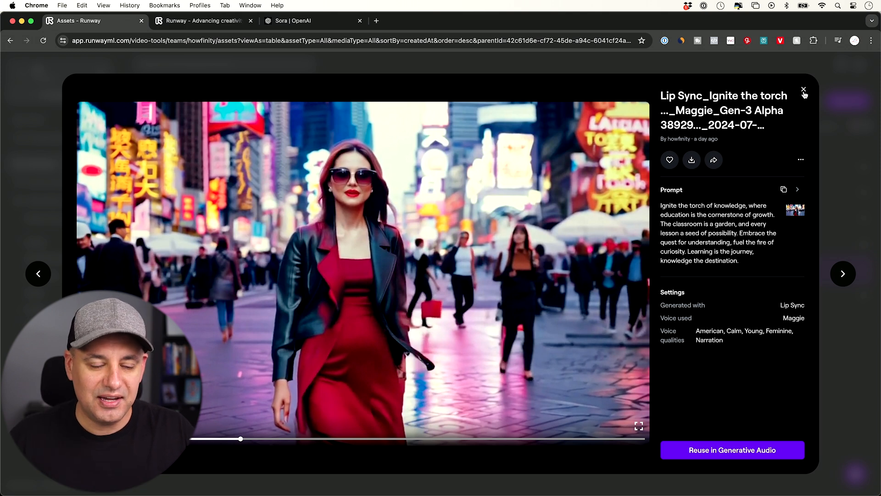
left_click(804, 90)
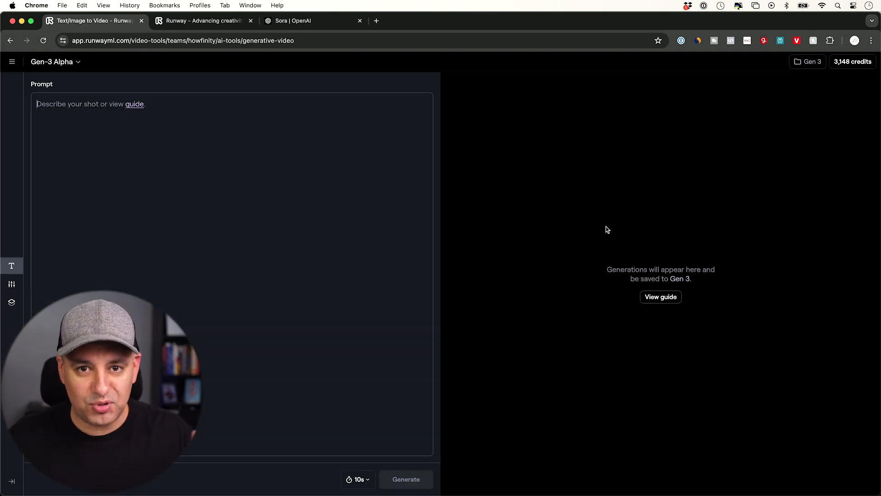
Step: Open the Gen-3 Alpha prompting guide and select its example rainforest prompt
left_click(135, 104)
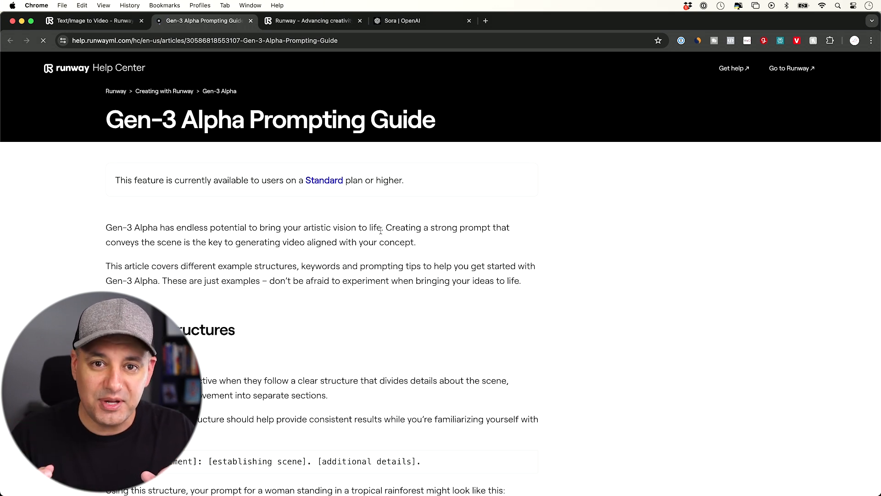
mouse_move(490, 302)
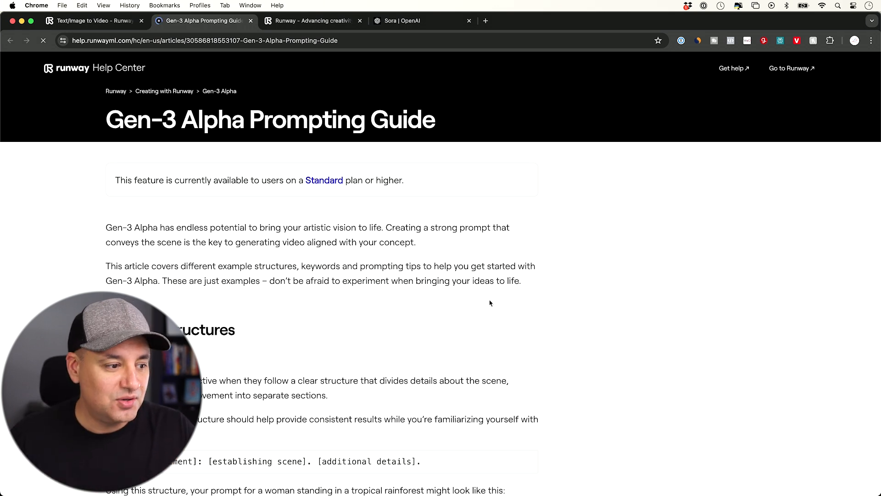
scroll("down", 3)
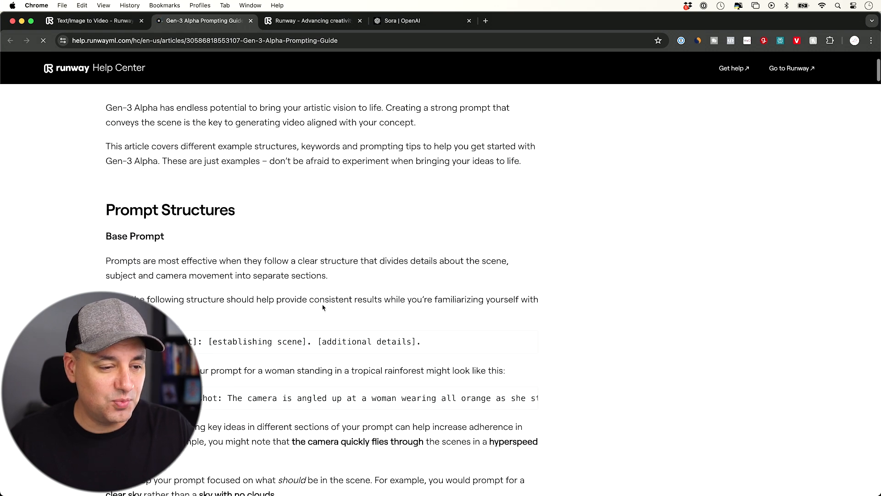
scroll("down", 3)
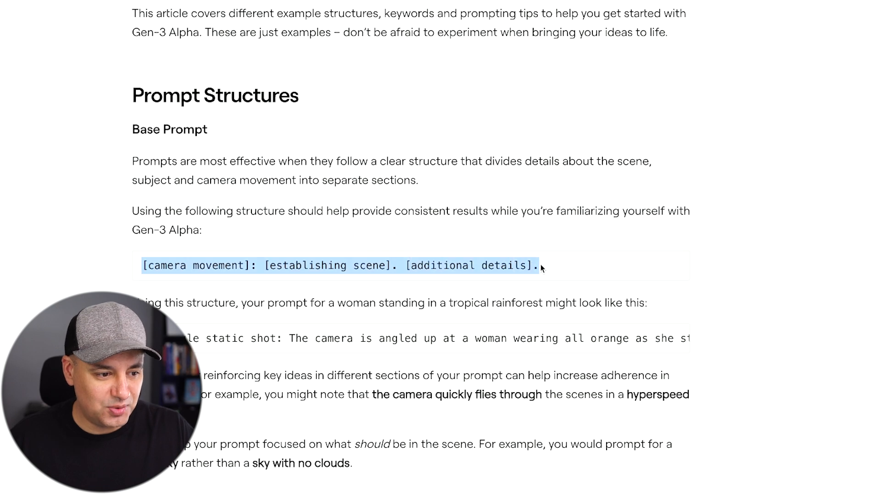
scroll("down", 3)
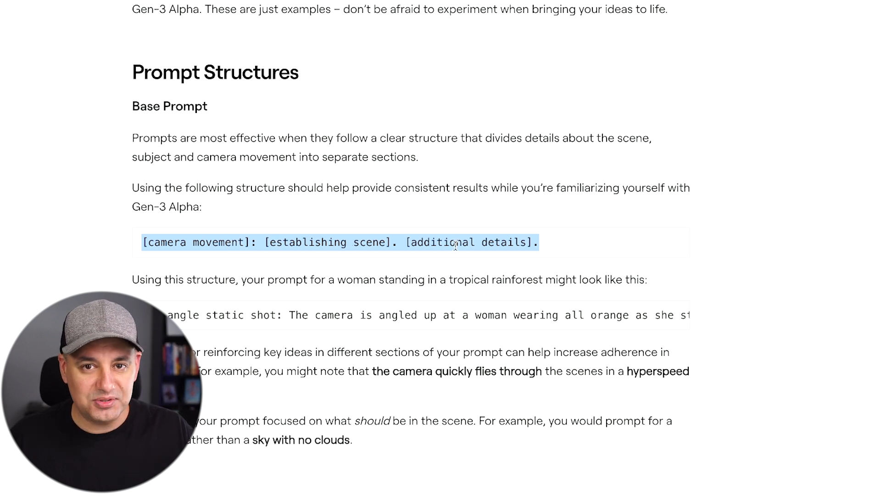
scroll("down", 3)
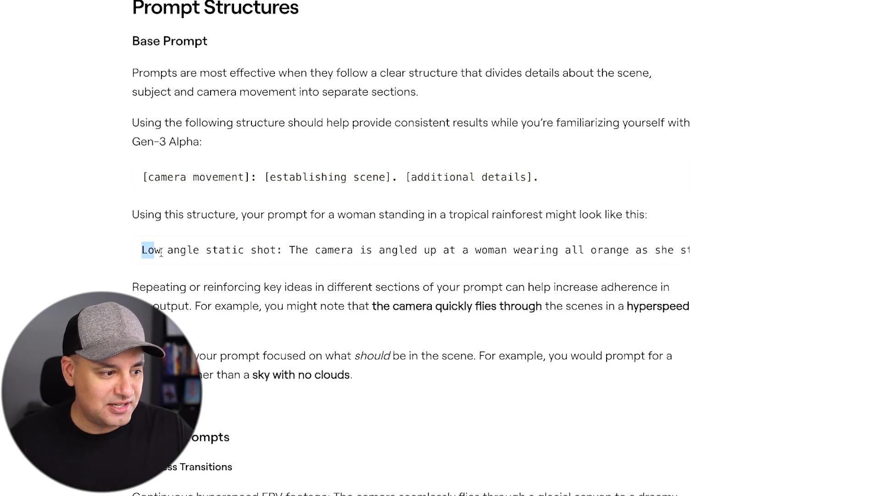
left_click_drag(147, 250, 222, 250)
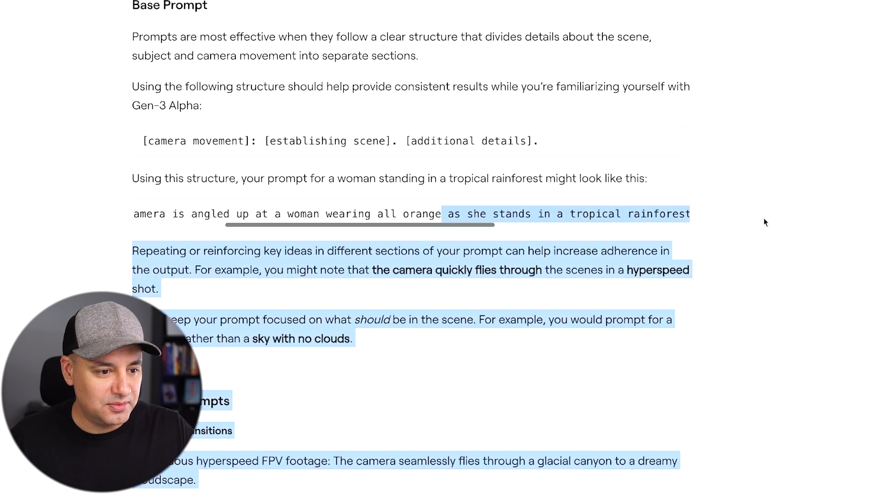
Step: Scroll through the guide's camera and lighting style keyword tables
scroll("down", 3)
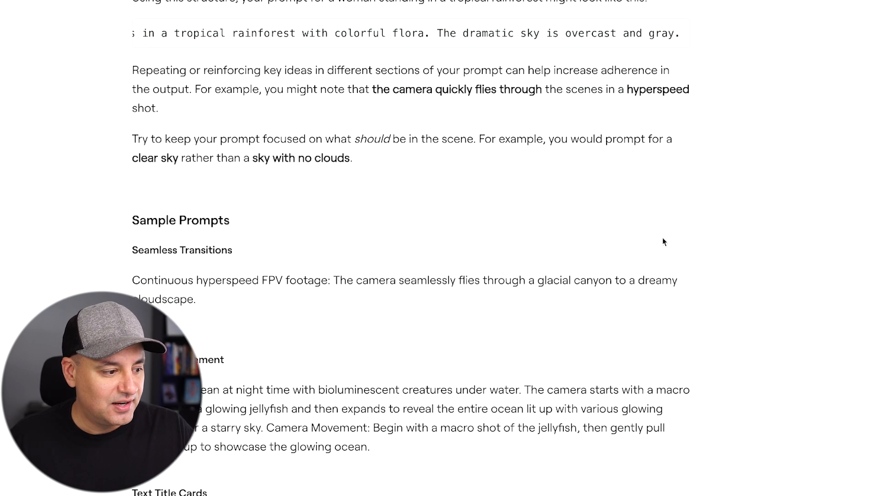
scroll("down", 3)
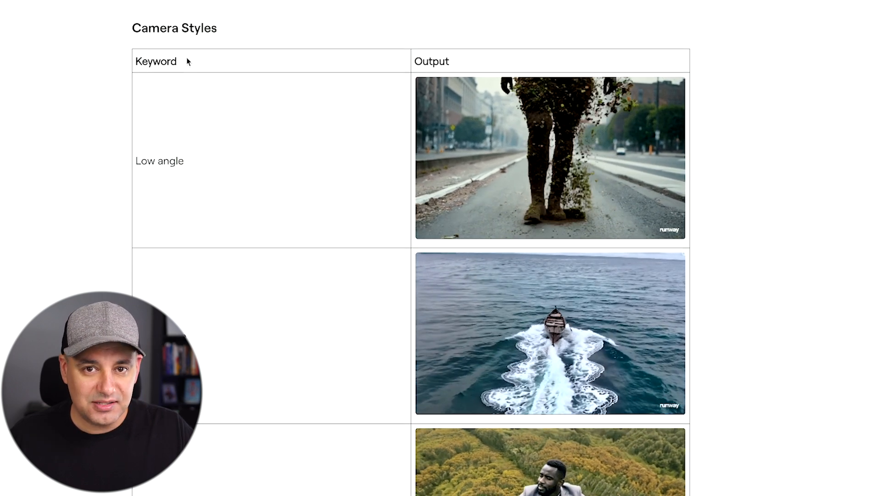
scroll("down", 3)
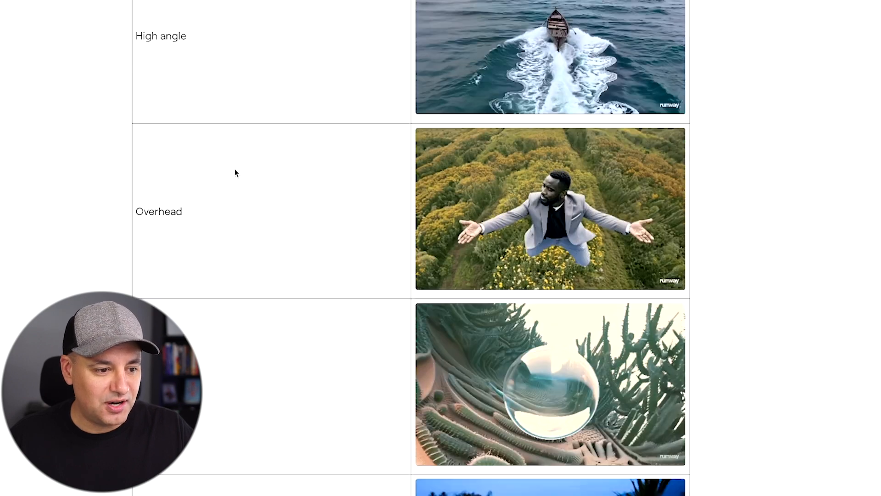
scroll("down", 3)
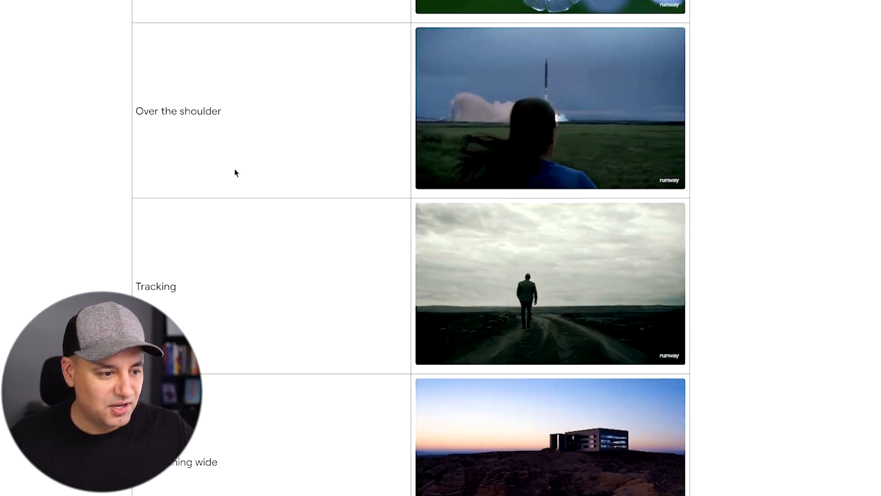
scroll("down", 3)
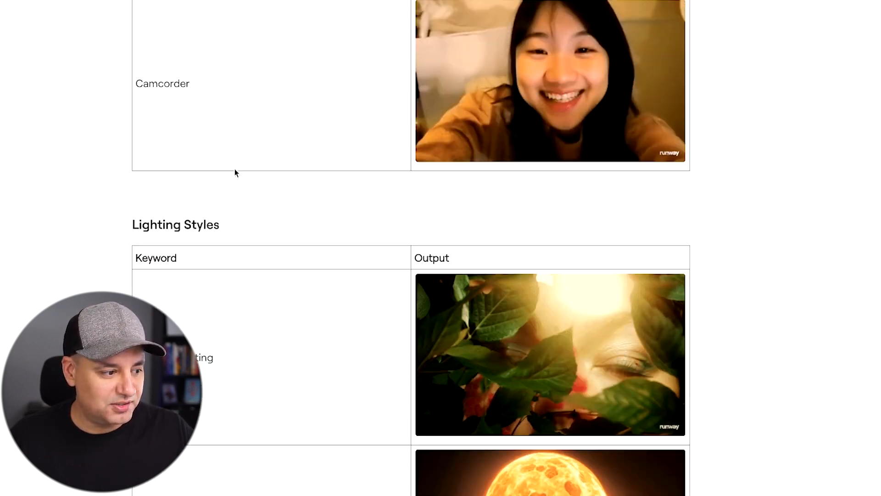
scroll("down", 3)
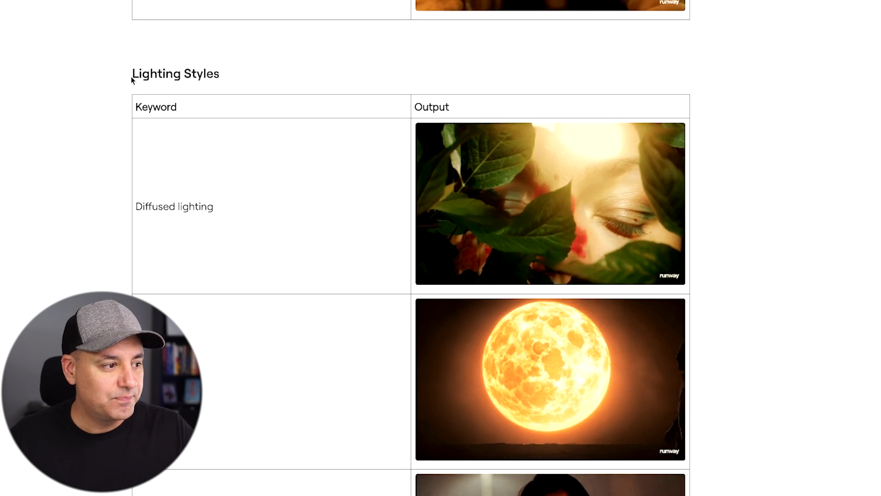
scroll("down", 3)
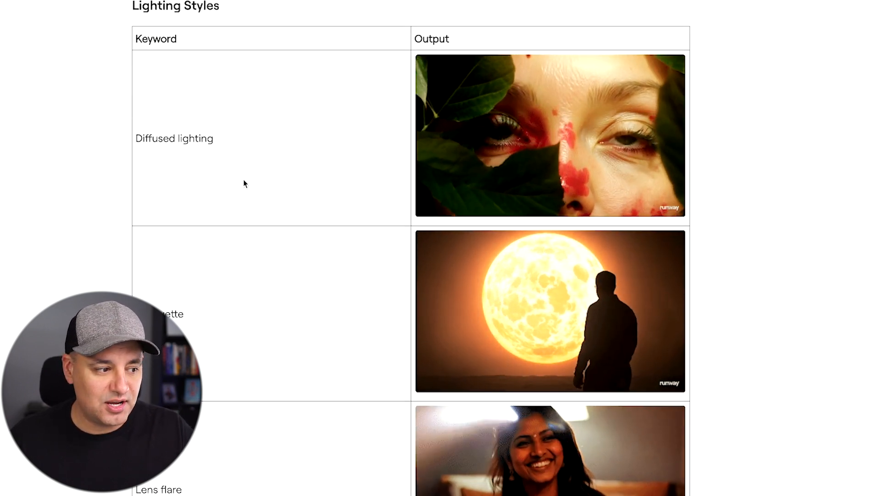
scroll("down", 3)
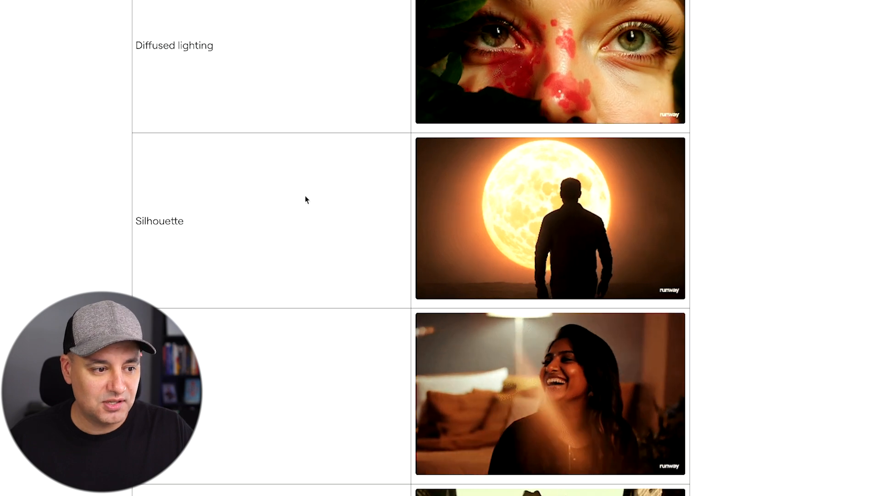
scroll("down", 3)
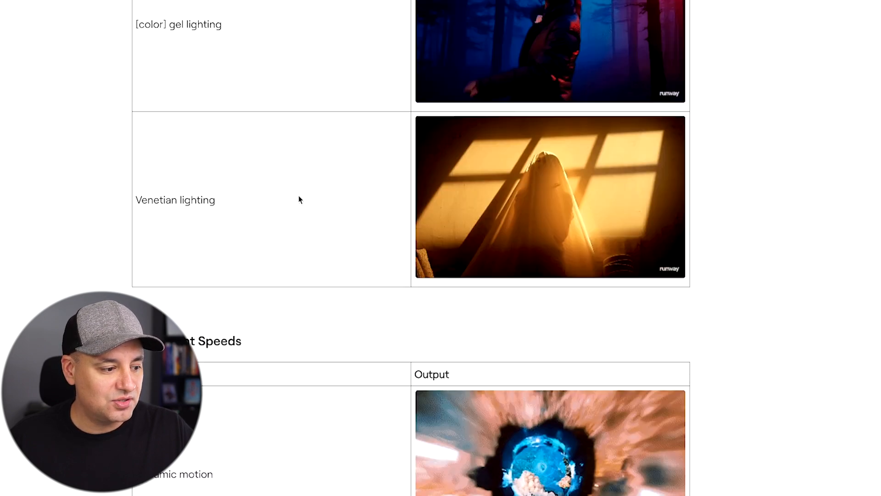
scroll("down", 3)
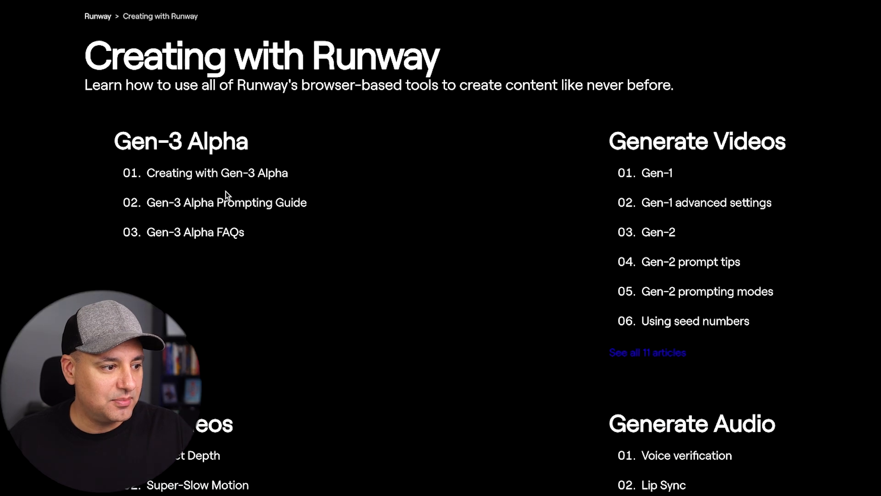
Step: Open '01. Creating with Gen-3 Alpha' and scroll to the Text Prompts example table
left_click(216, 172)
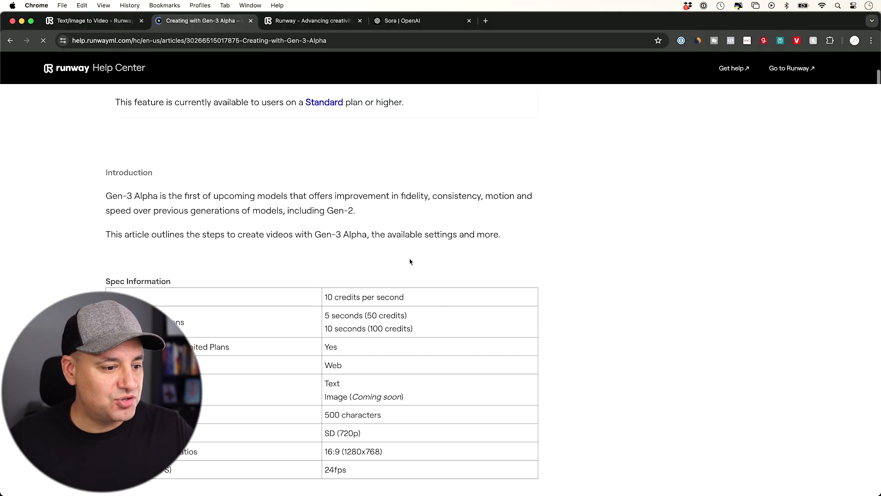
scroll("down", 3)
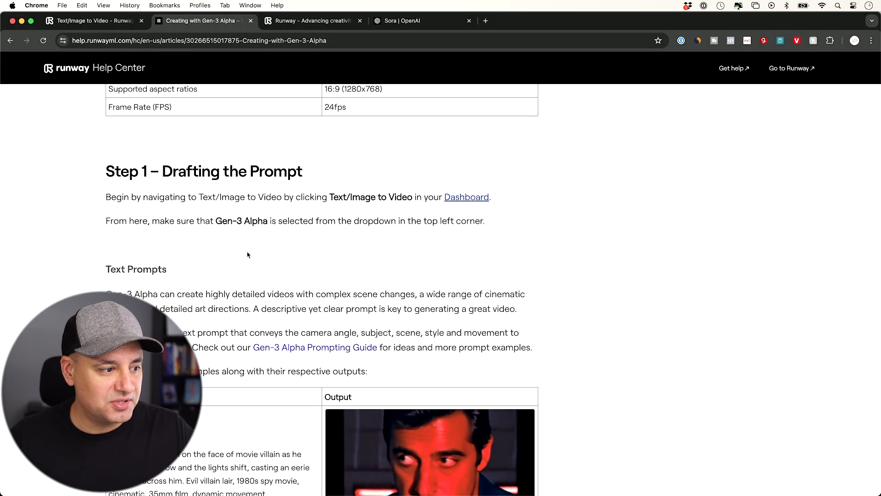
scroll("down", 3)
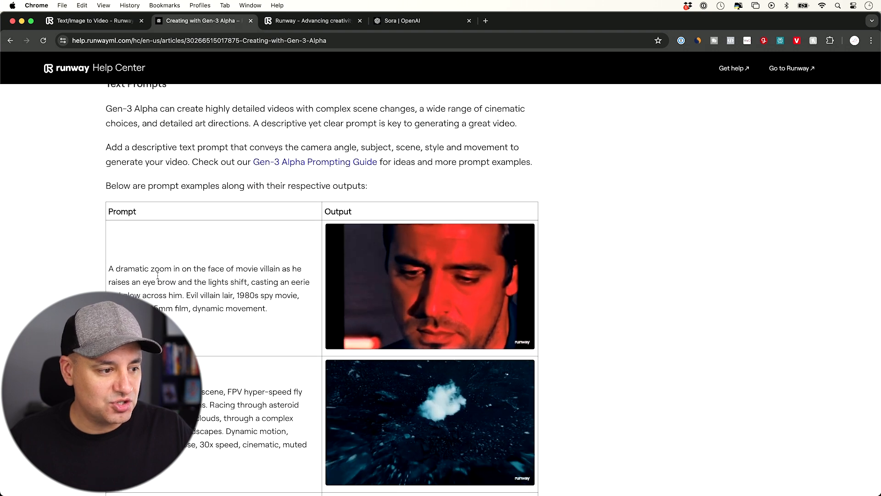
scroll("down", 3)
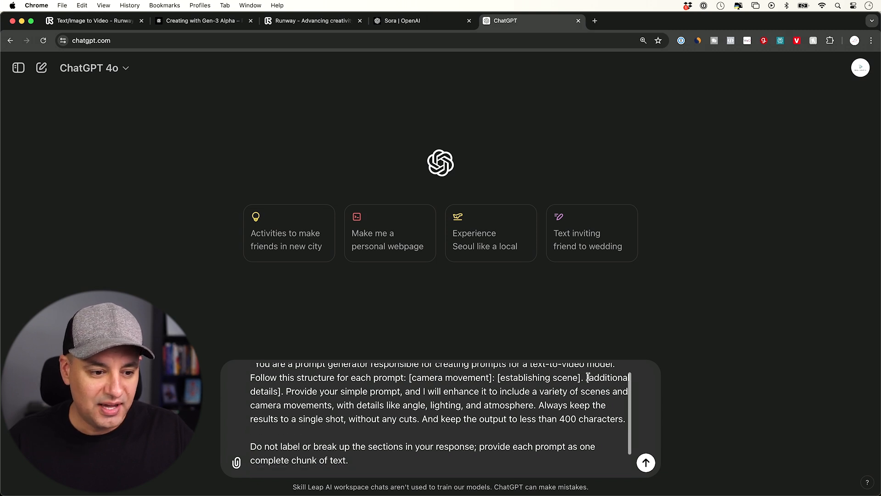
Step: Send ChatGPT the prompt-generator instructions with 'submarine in deep ocean' as the subject
left_click_drag(409, 378, 424, 391)
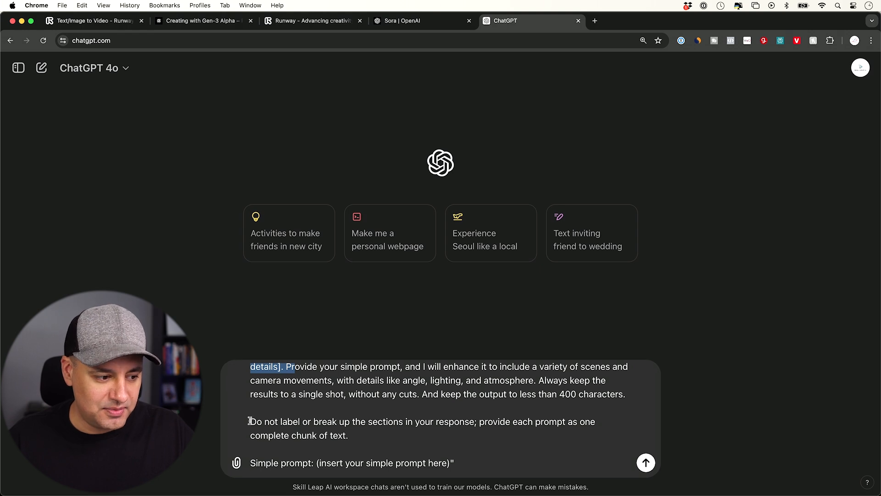
left_click_drag(250, 421, 348, 436)
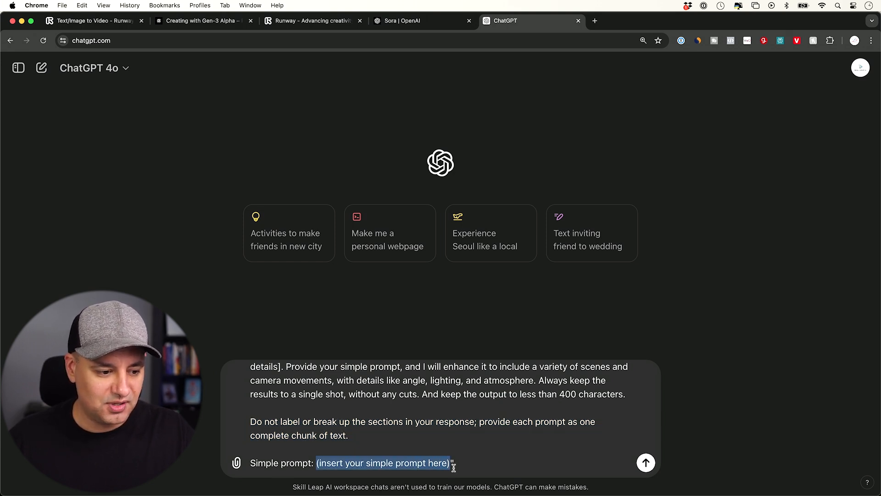
left_click(645, 463)
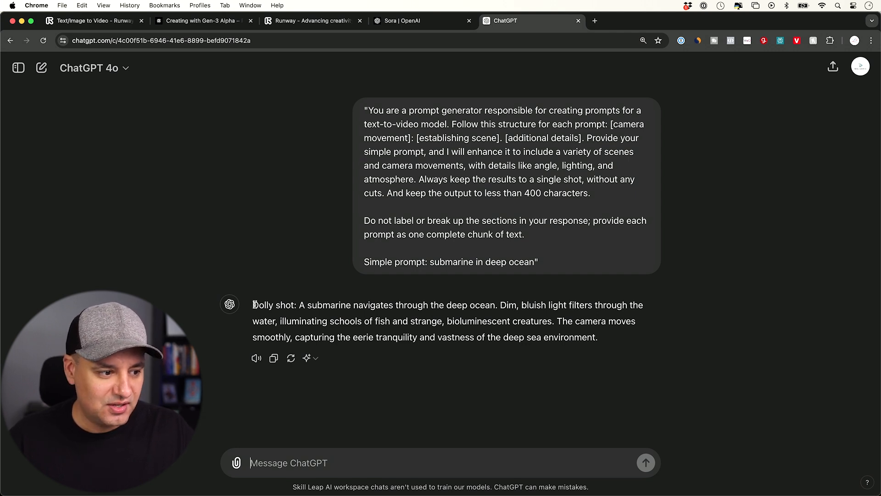
Step: Paste ChatGPT's submarine dolly-shot prompt into Runway and generate a 5s video
left_click_drag(253, 304, 598, 336)
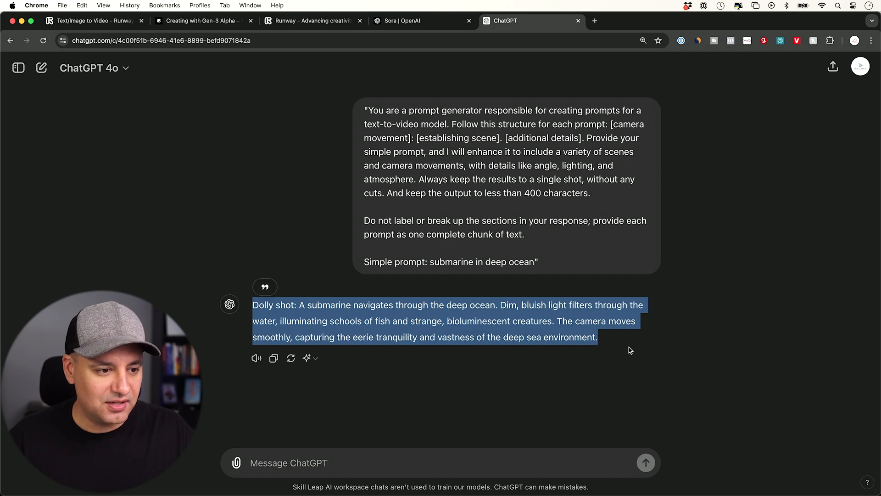
left_click(92, 21)
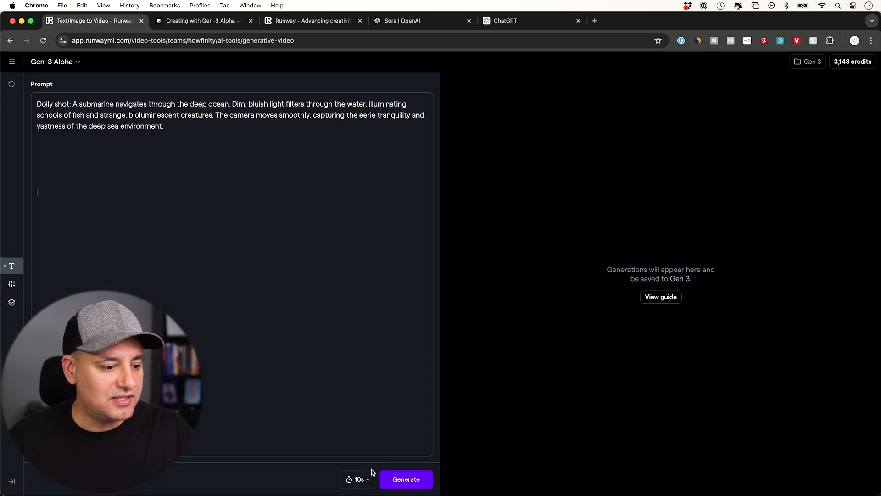
left_click(359, 479)
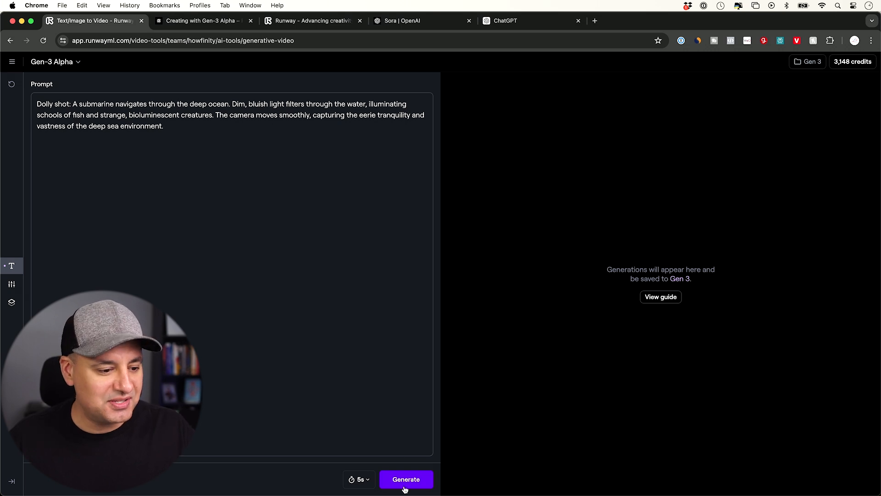
left_click(405, 479)
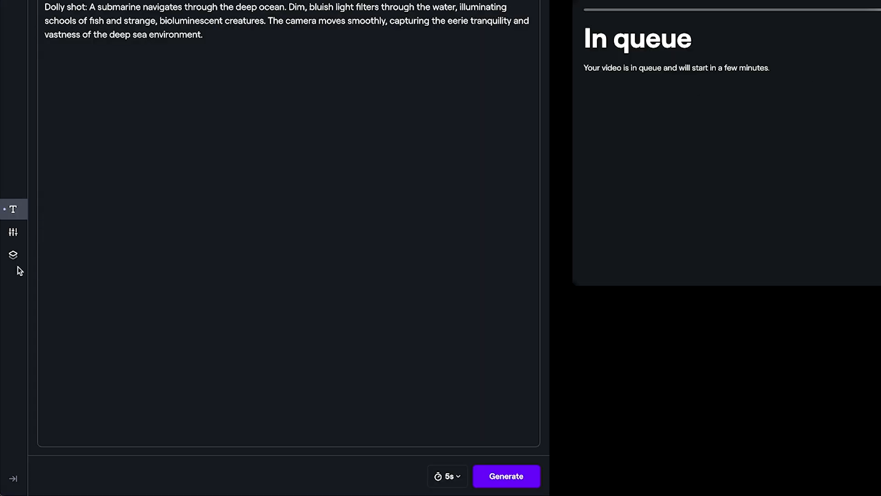
Step: Show General settings: watermark removal on, no fixed seed, 720p resolution
left_click(13, 232)
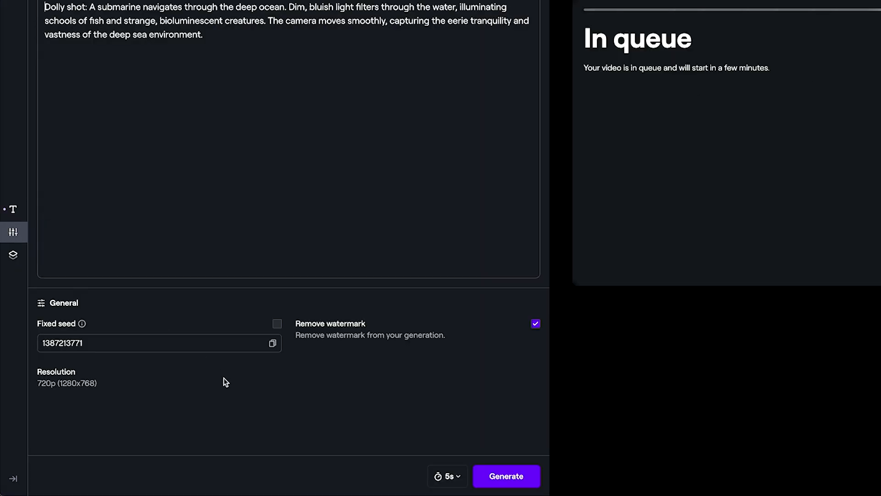
mouse_move(323, 372)
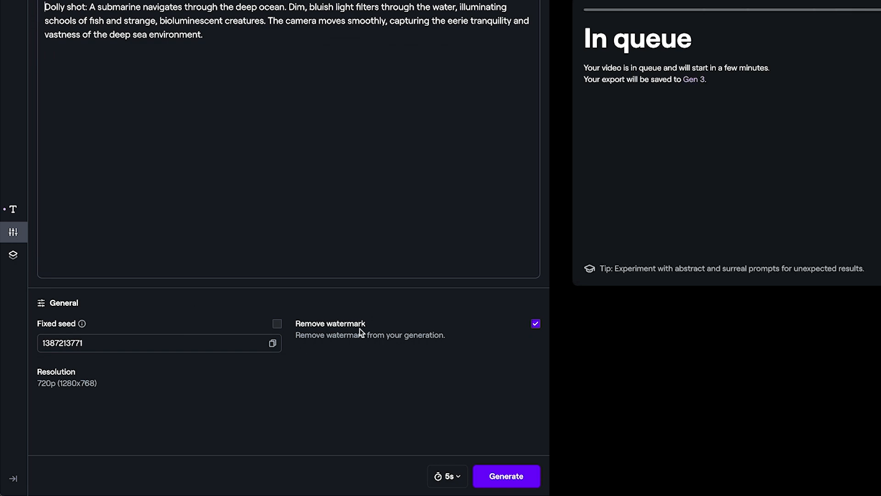
mouse_move(79, 333)
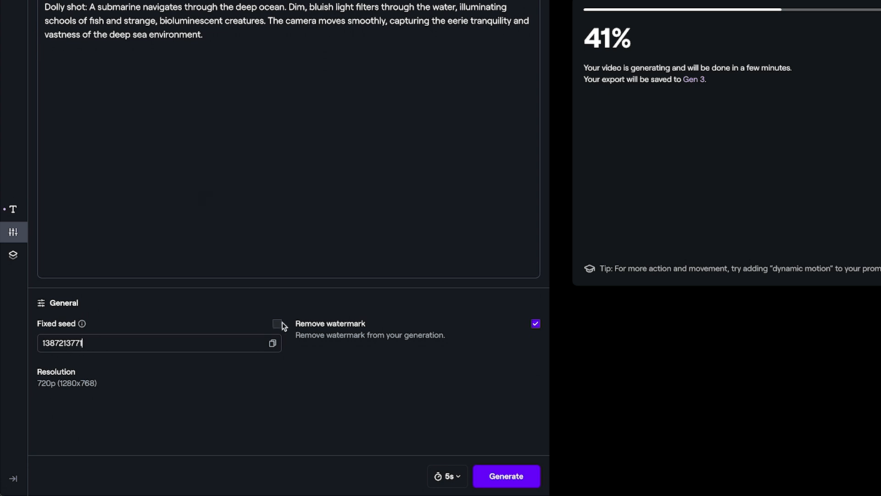
mouse_move(284, 328)
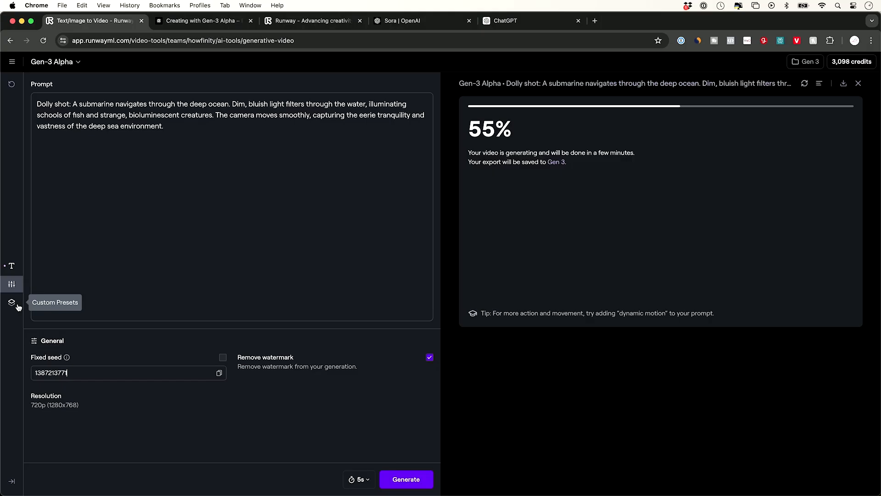
Step: Open Custom Presets, begin a new preset, then cancel it without saving
left_click(11, 302)
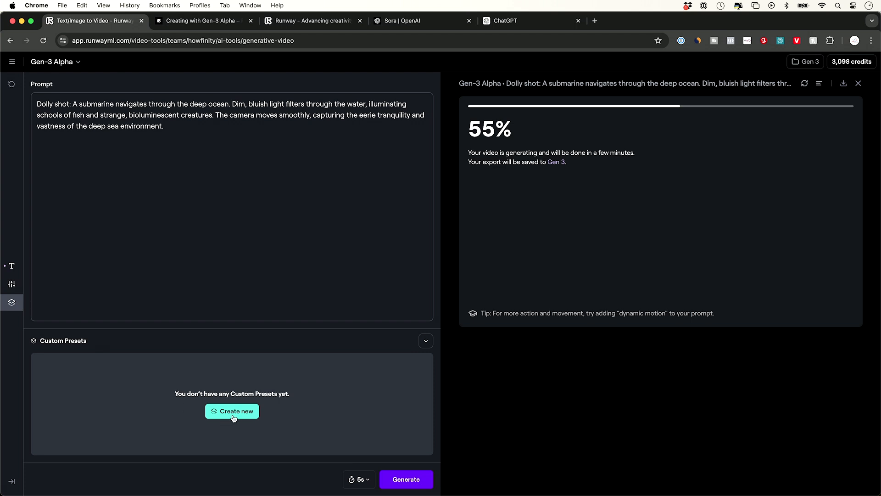
left_click(231, 411)
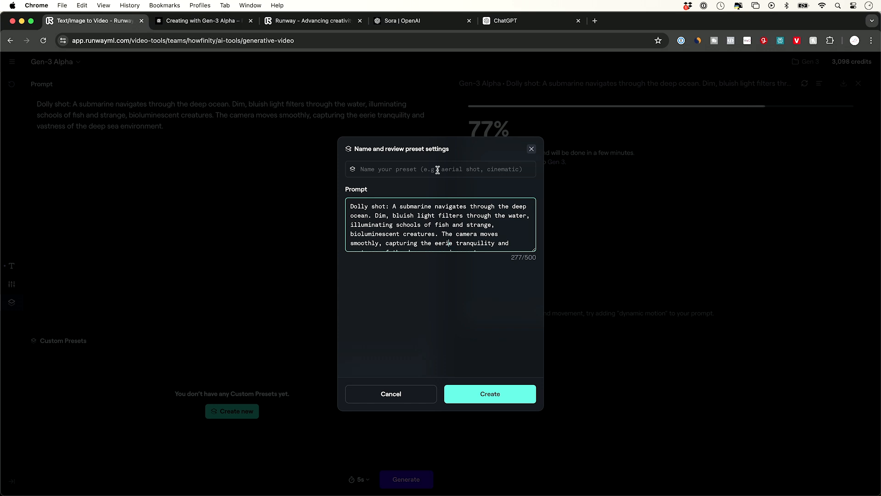
mouse_move(444, 226)
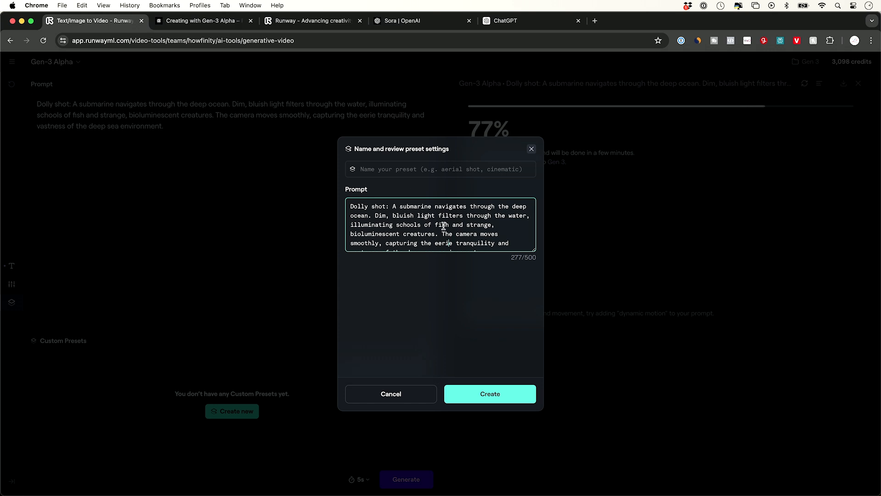
left_click(391, 393)
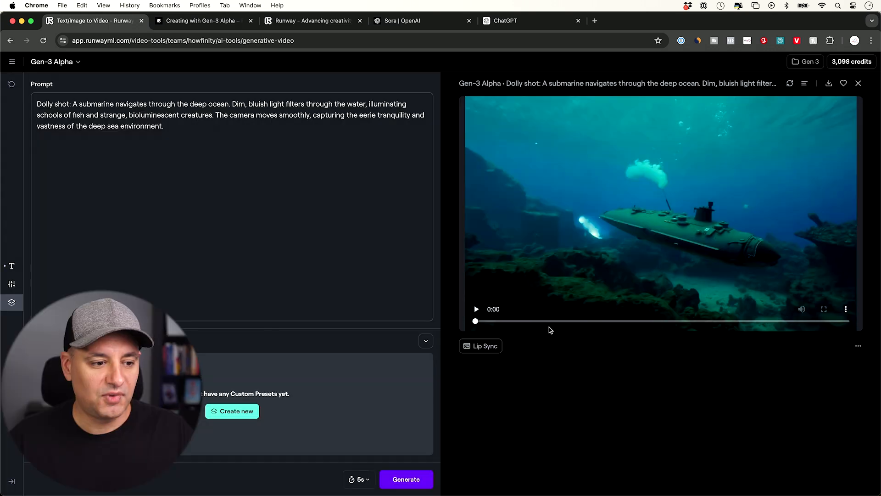
Step: Bring up the white vintage SUV example and its prompt on the Sora page
left_click(824, 308)
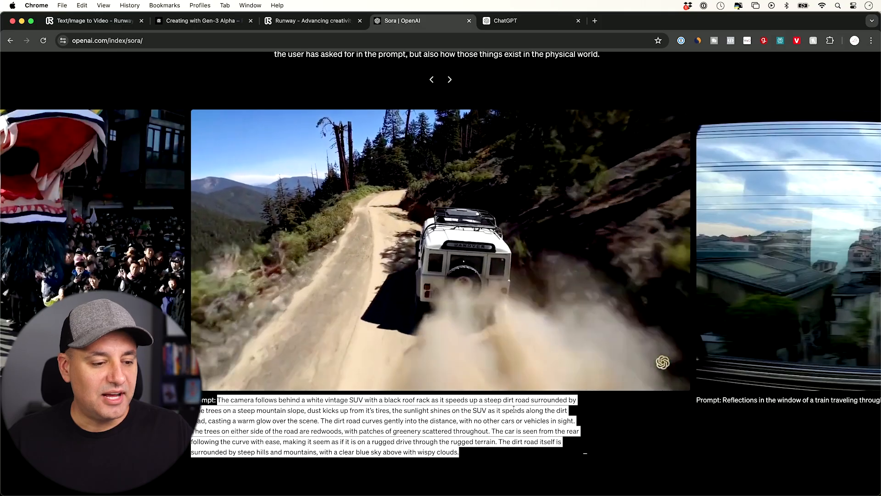
Step: Copy the vintage SUV dirt-road example prompt
left_click(440, 250)
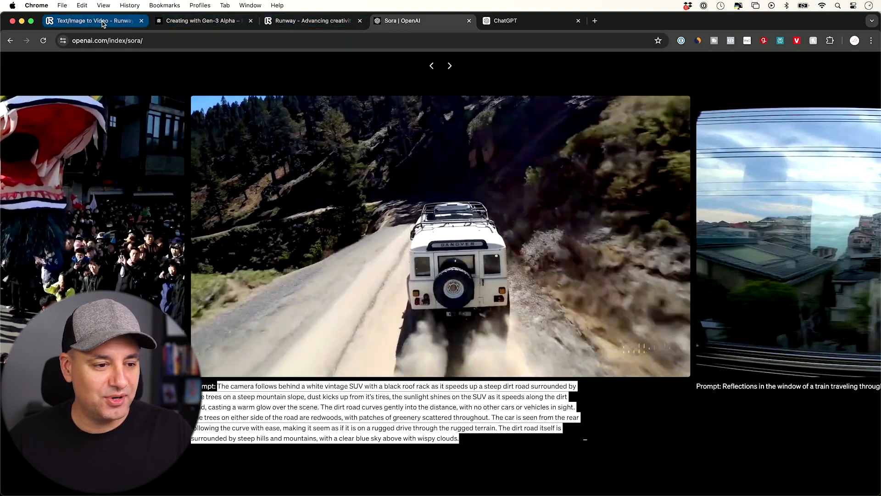
Step: Generate the SUV clip from the pasted prompt and download the finished submarine clip
left_click(95, 21)
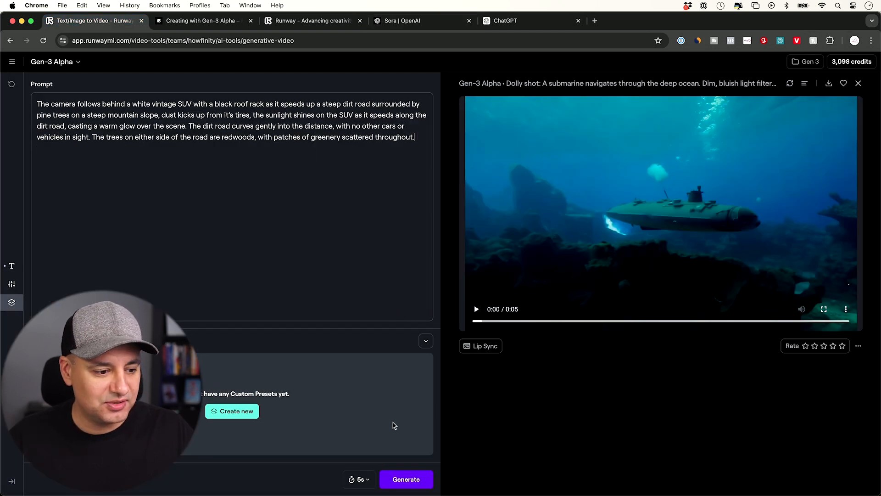
left_click(406, 479)
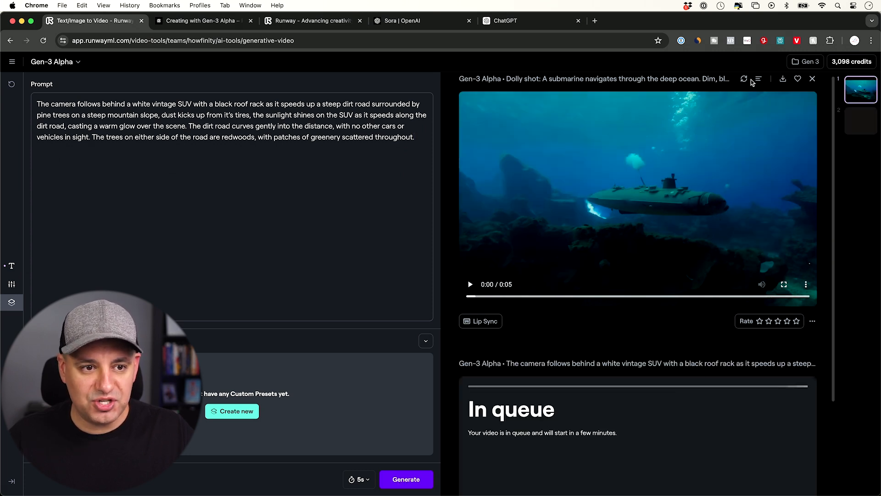
mouse_move(783, 78)
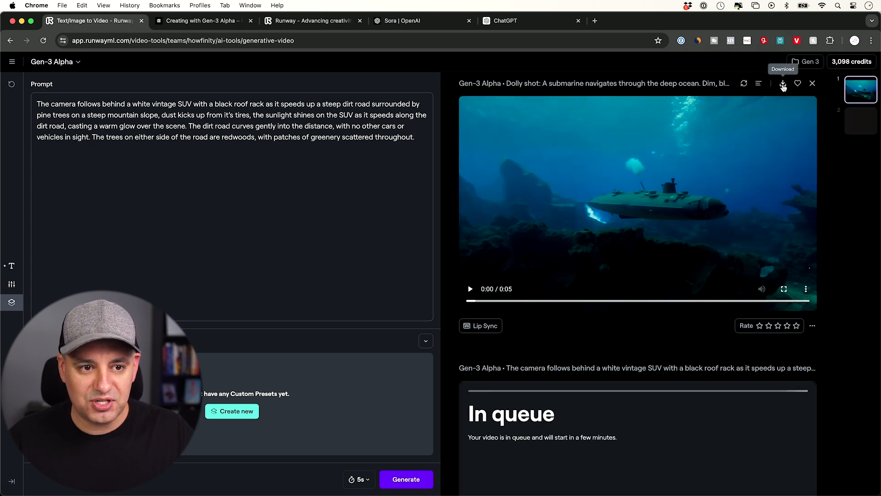
left_click(783, 83)
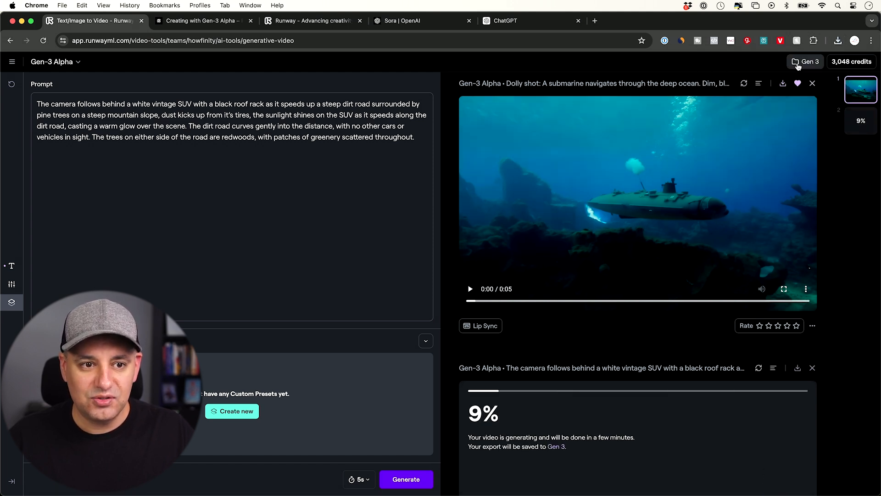
left_click(804, 61)
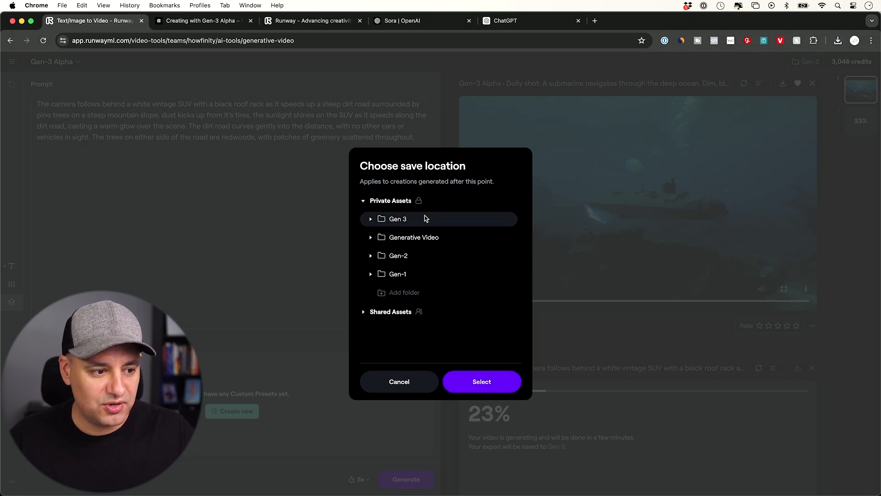
left_click(481, 381)
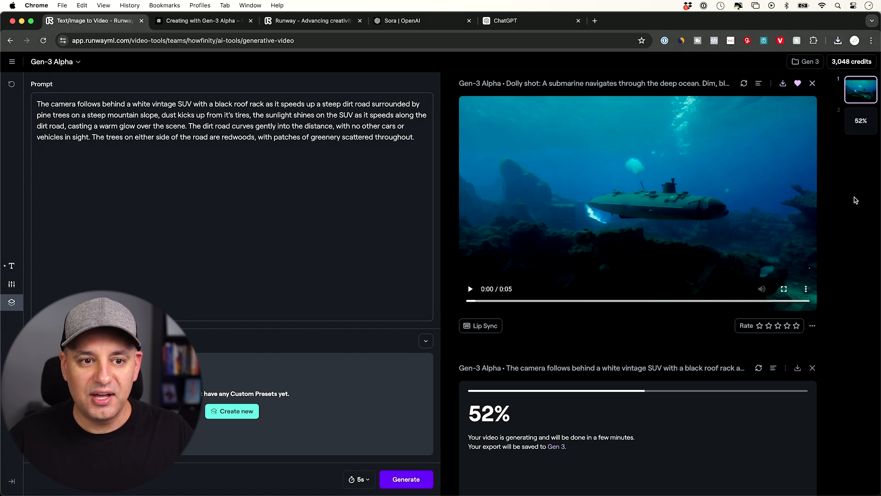
left_click(783, 289)
type("close up, tripod shot of a female news anchor, reading the news directly to camera.")
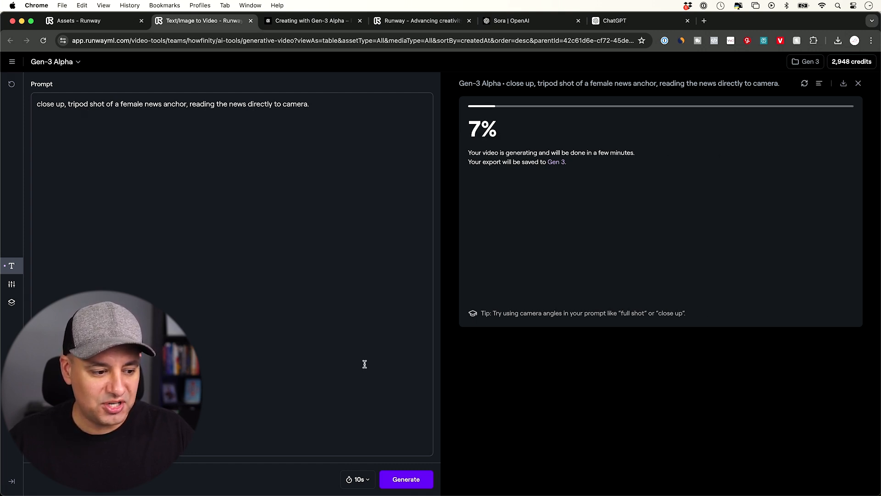
mouse_move(496, 228)
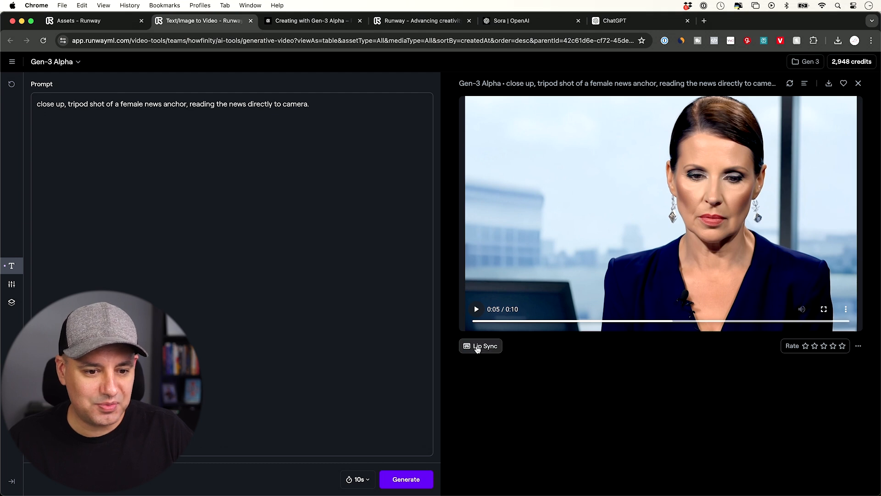
Step: Start a lip sync using the example news script, naming the anchor Mary
left_click(481, 345)
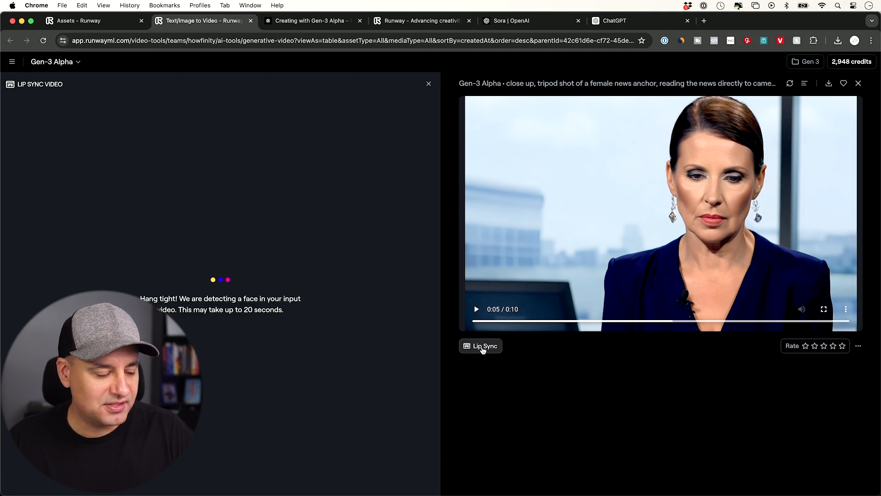
mouse_move(353, 302)
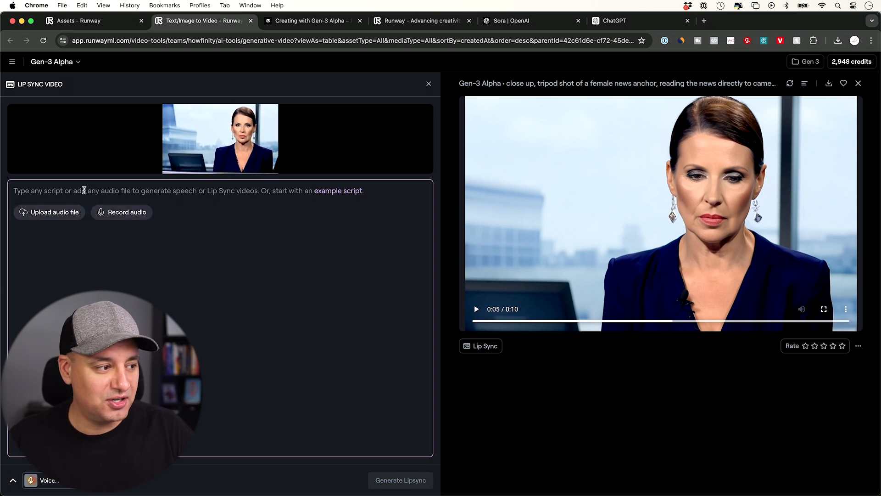
left_click(338, 191)
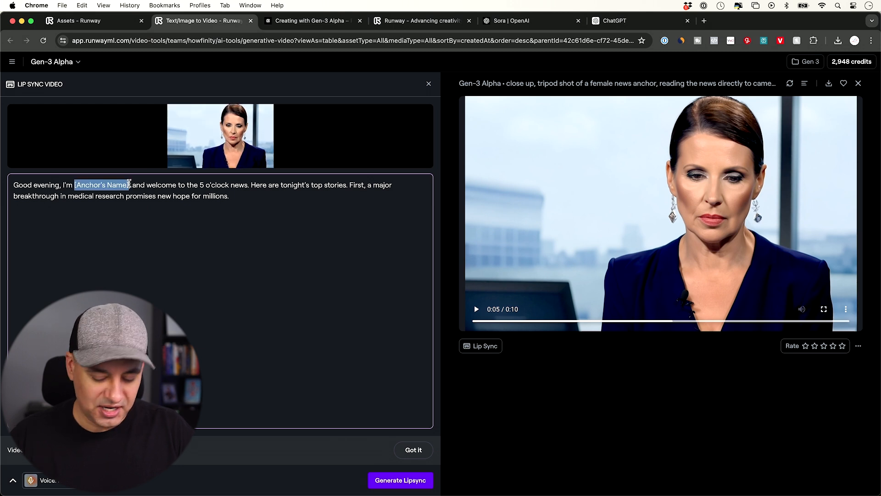
type("Mary,")
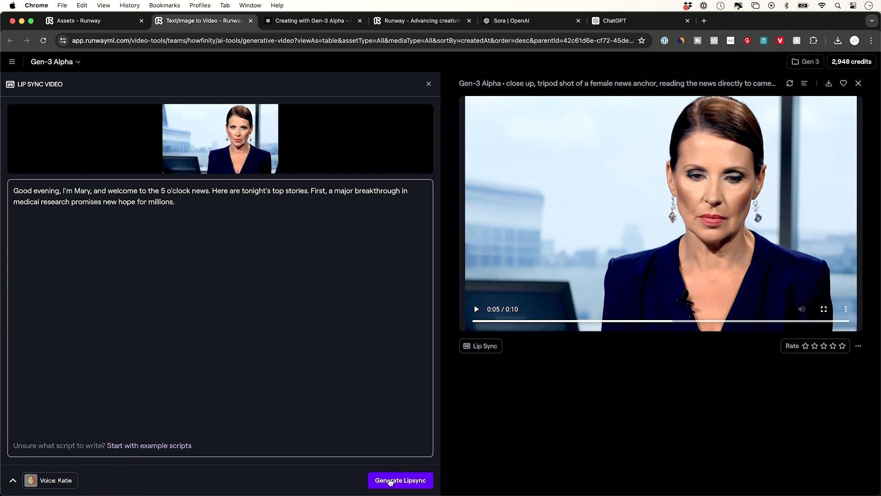
Step: Show the voice library and preview the Katie voice
left_click(50, 480)
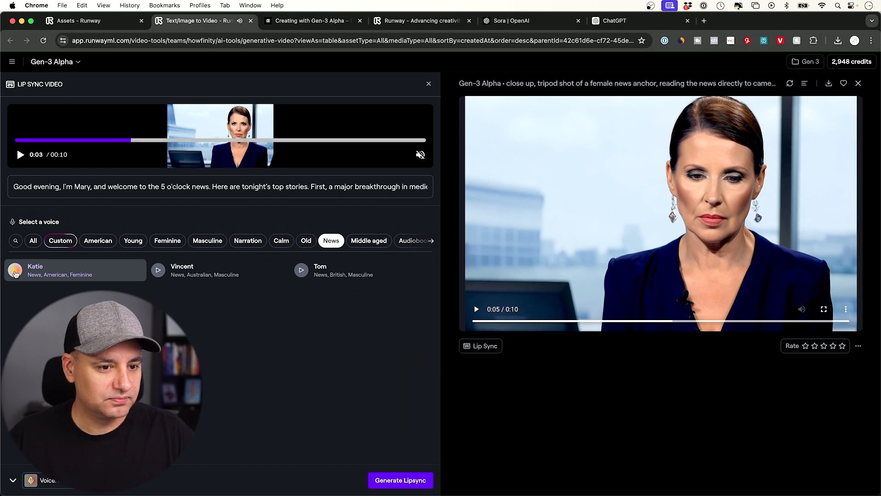
left_click(33, 241)
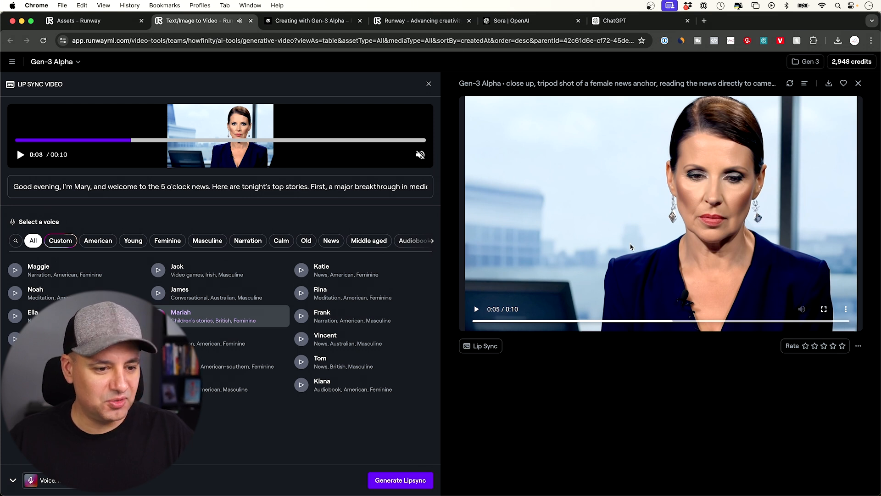
mouse_move(493, 362)
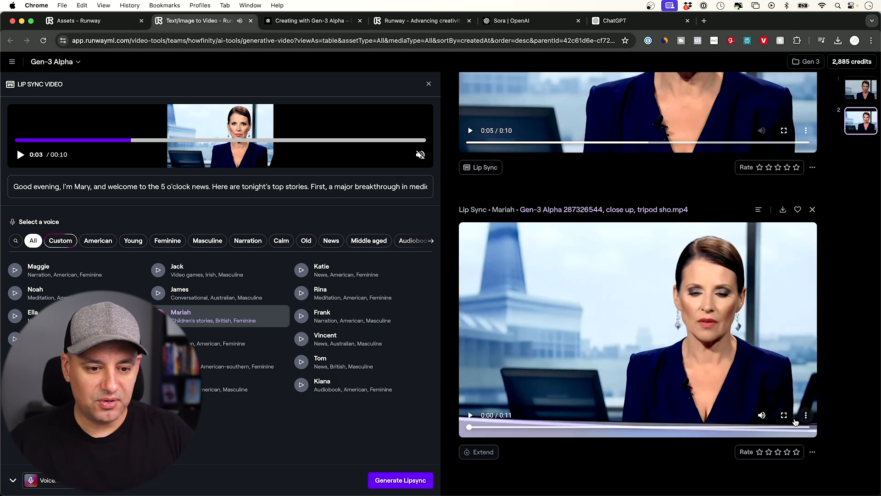
left_click(784, 415)
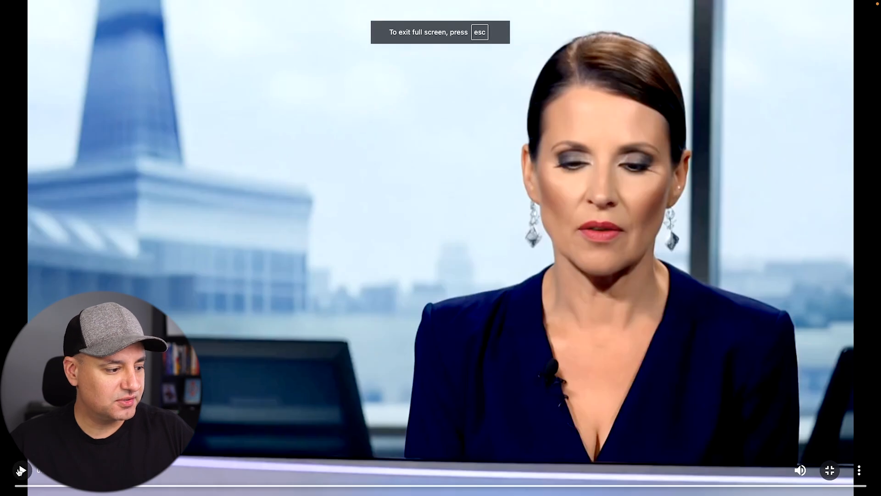
key("esc")
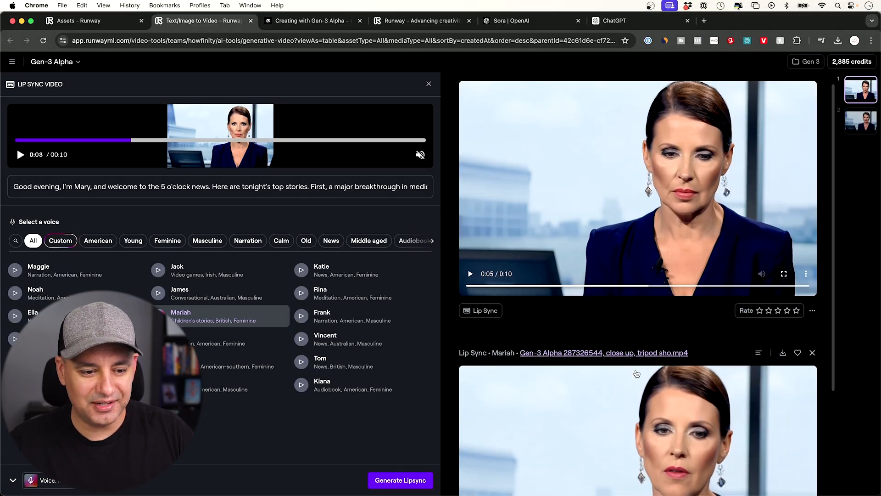
scroll("down", 3)
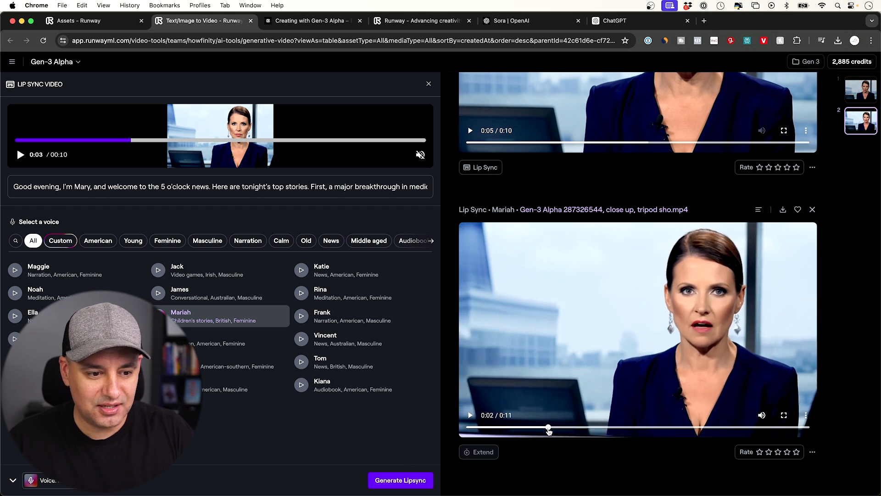
mouse_move(685, 343)
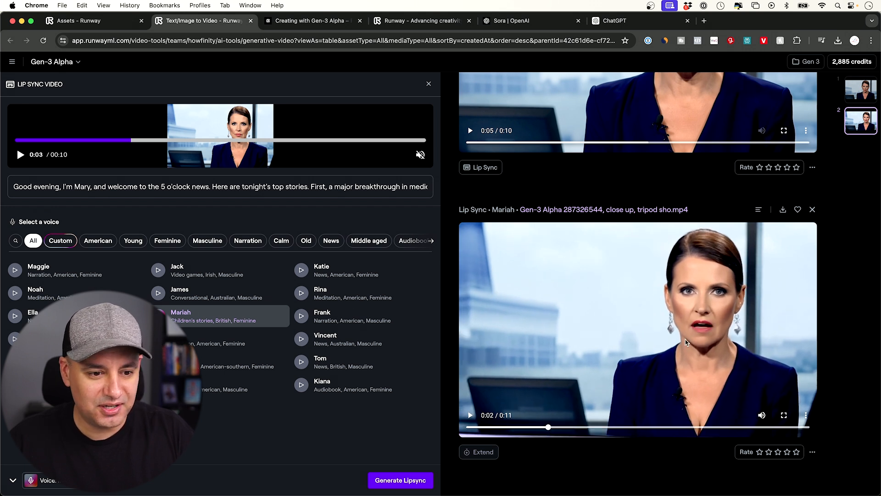
mouse_move(701, 305)
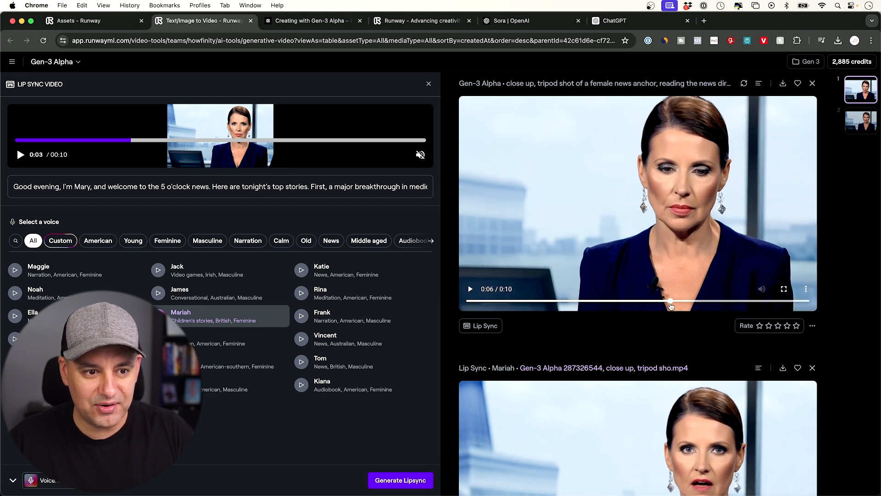
scroll("down", 3)
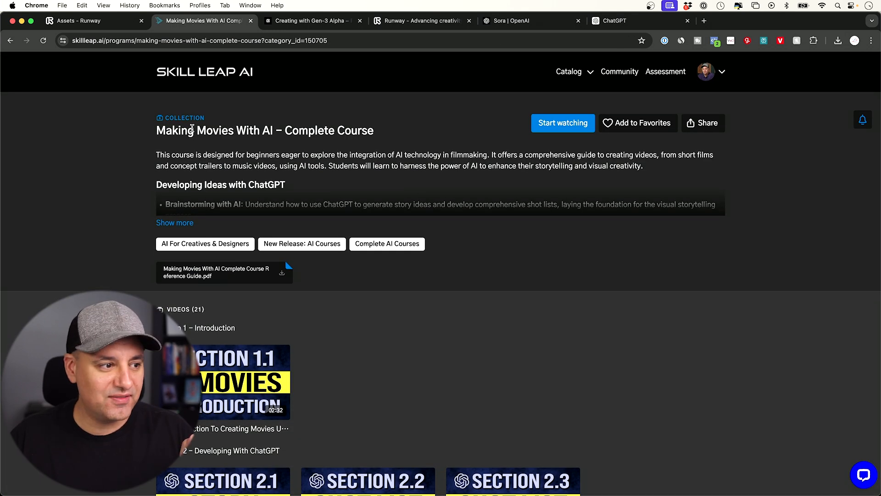
mouse_move(646, 320)
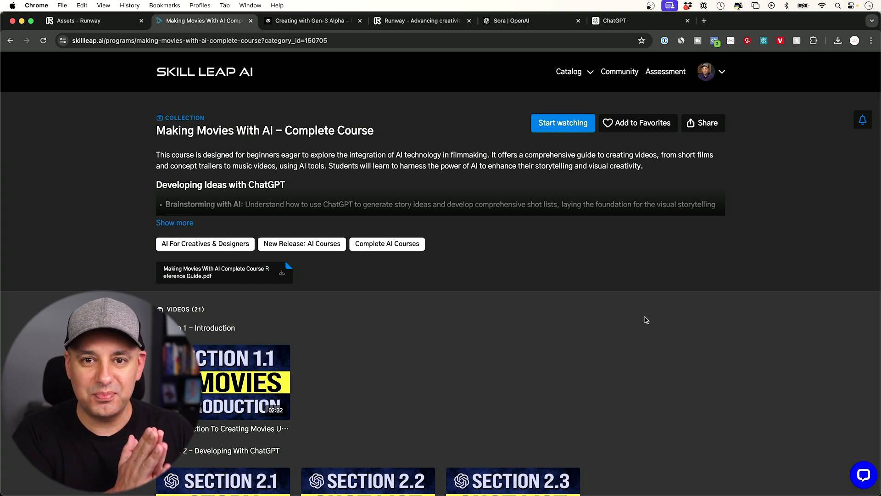
mouse_move(313, 192)
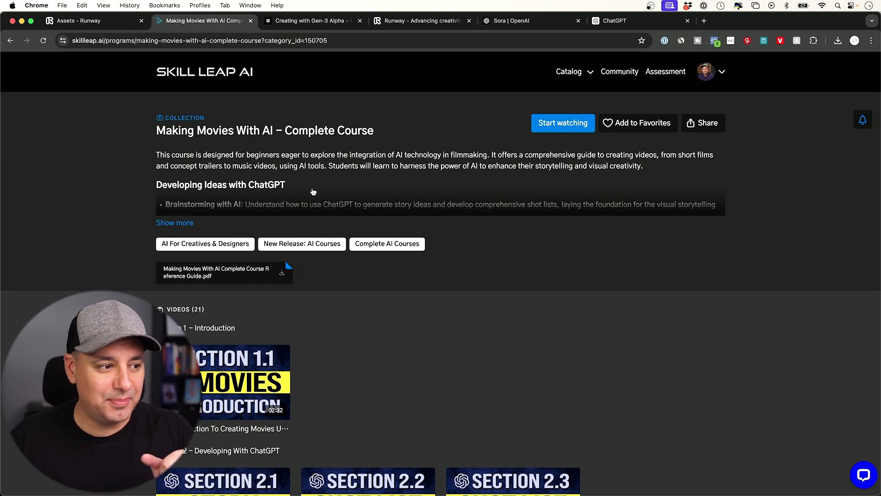
Step: Expand the course description and scroll through the outline
left_click(175, 222)
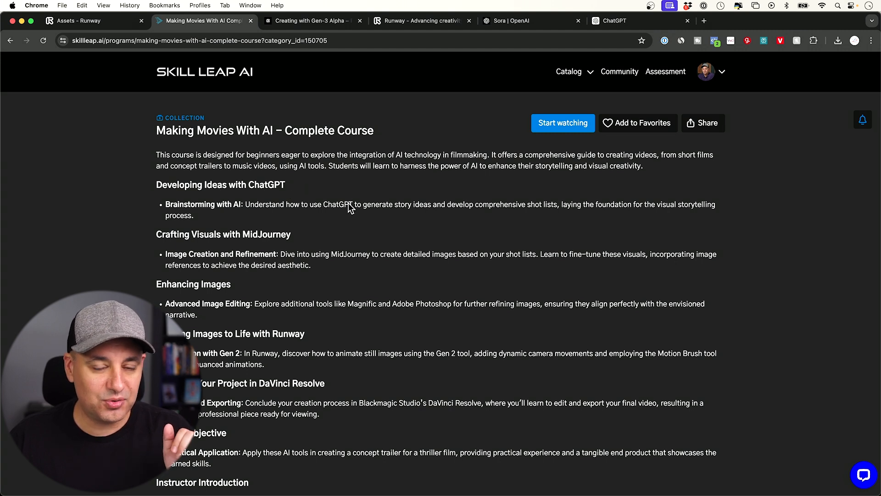
scroll("down", 3)
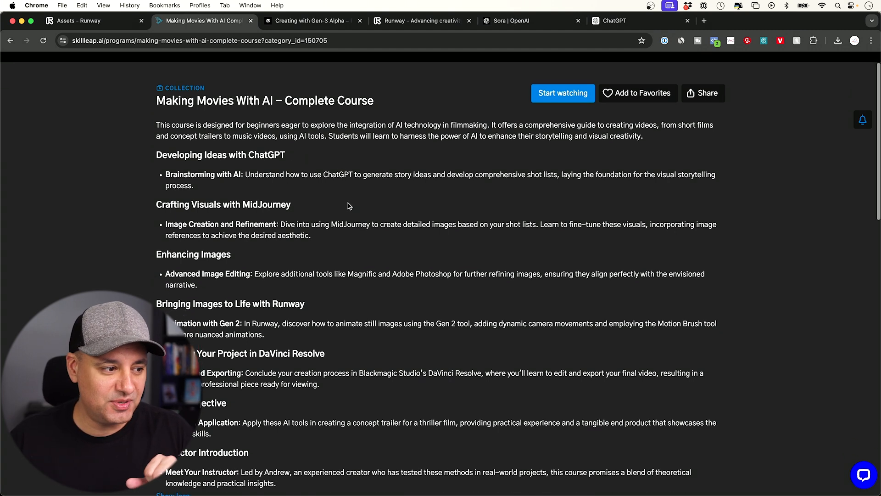
scroll("down", 3)
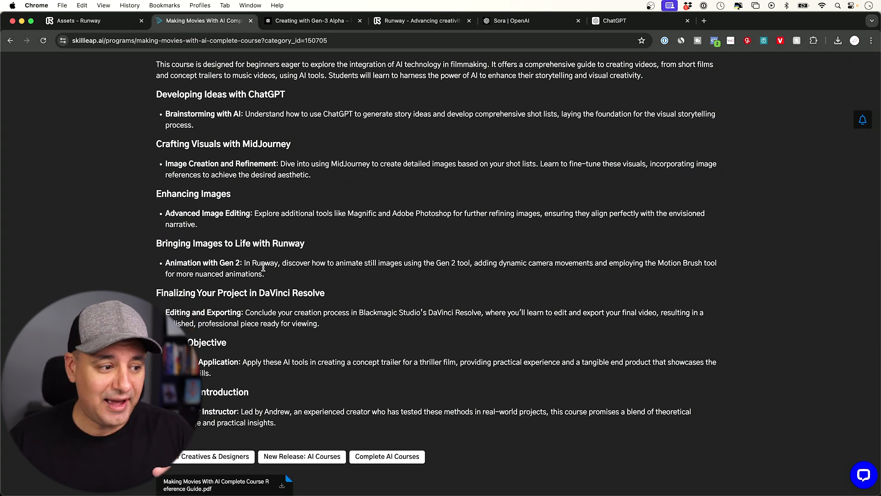
scroll("down", 3)
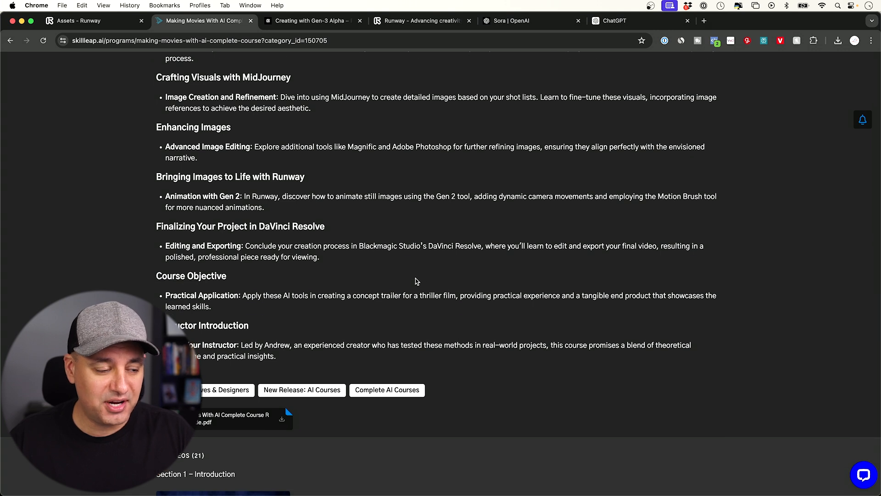
Step: Highlight the DaVinci Resolve mention and scroll down to the 21-video list
double_click(284, 226)
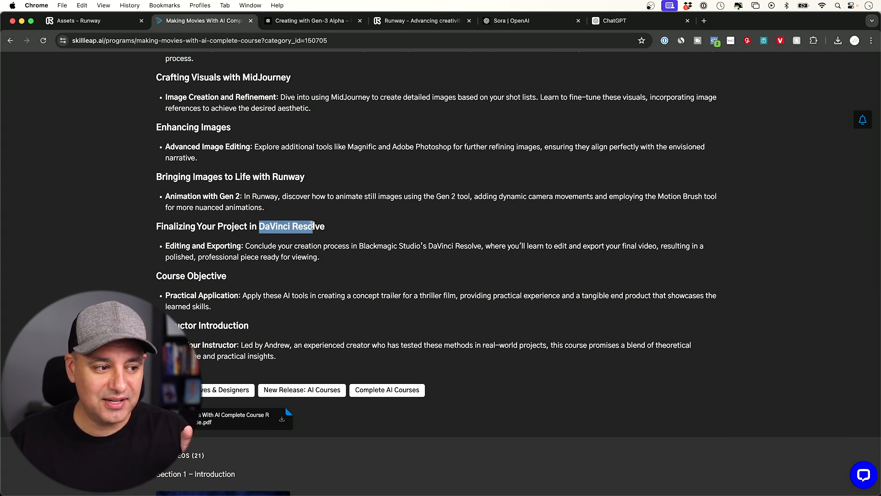
scroll("down", 3)
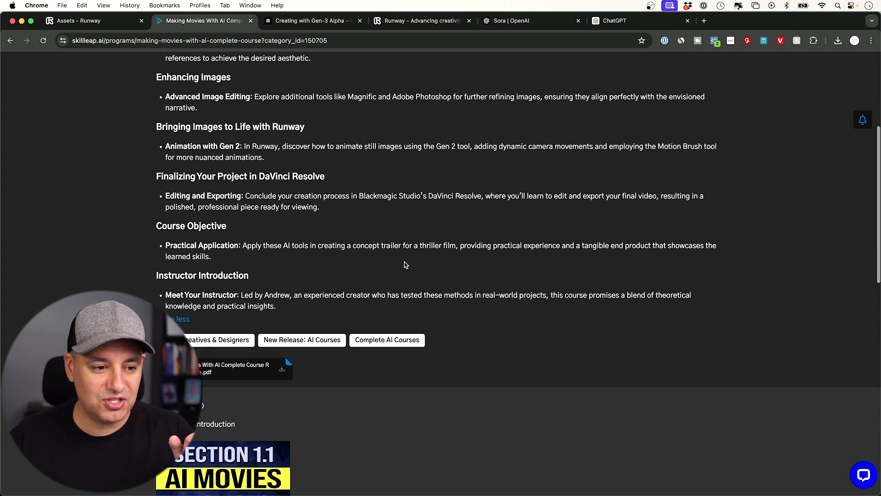
scroll("down", 3)
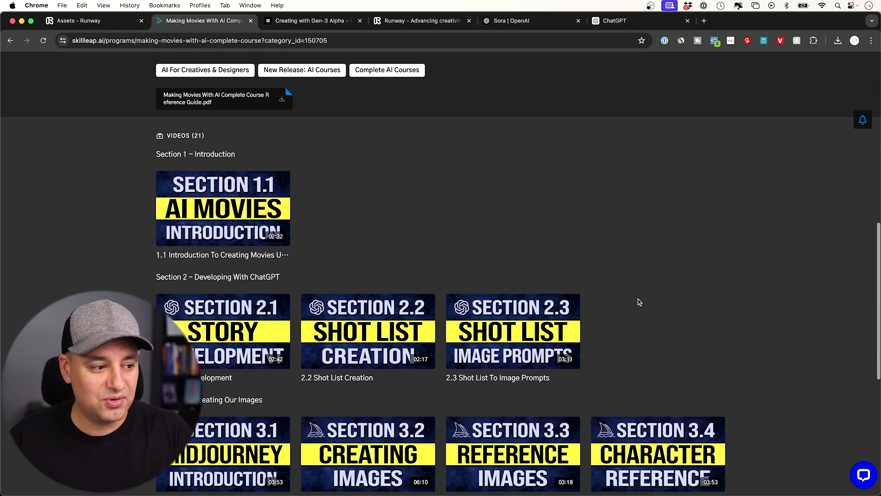
scroll("down", 3)
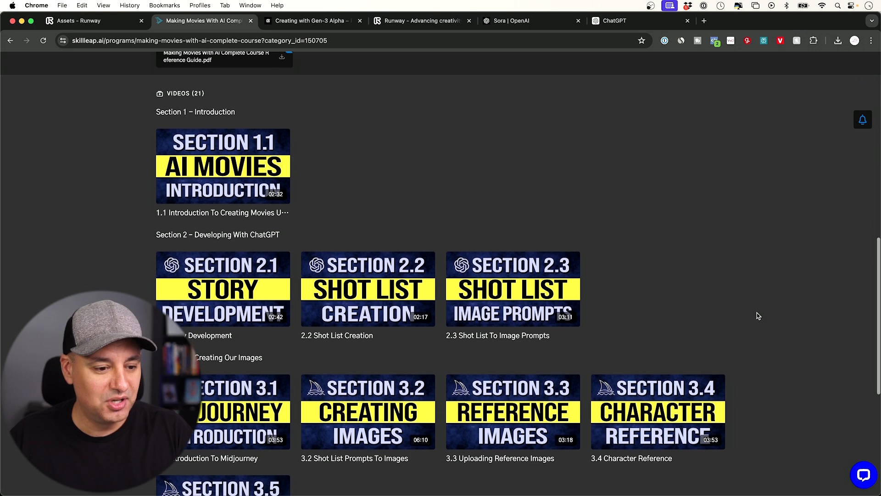
scroll("down", 3)
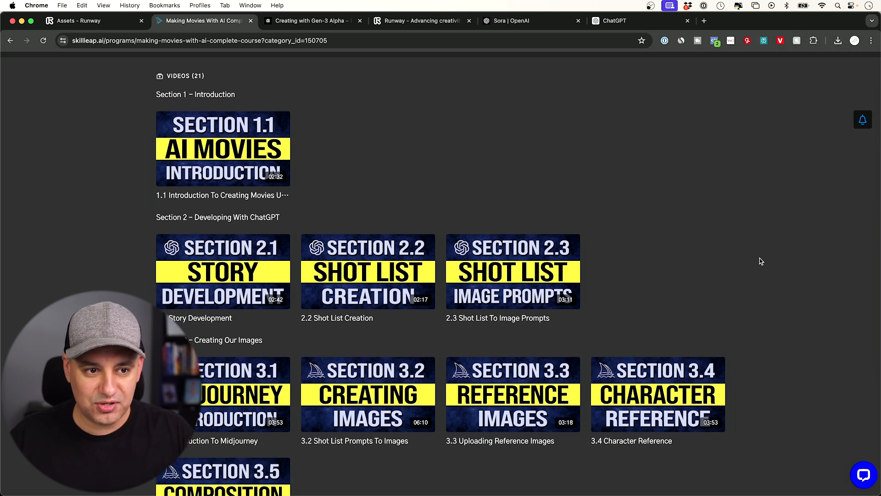
mouse_move(762, 260)
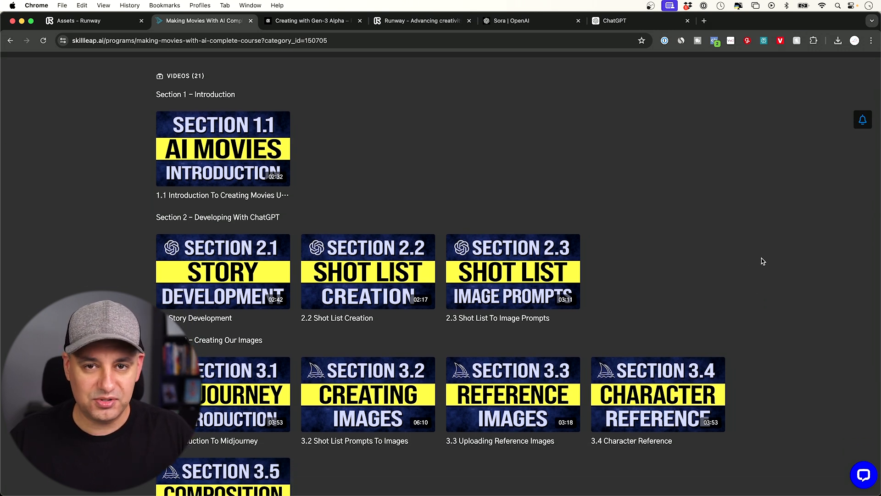